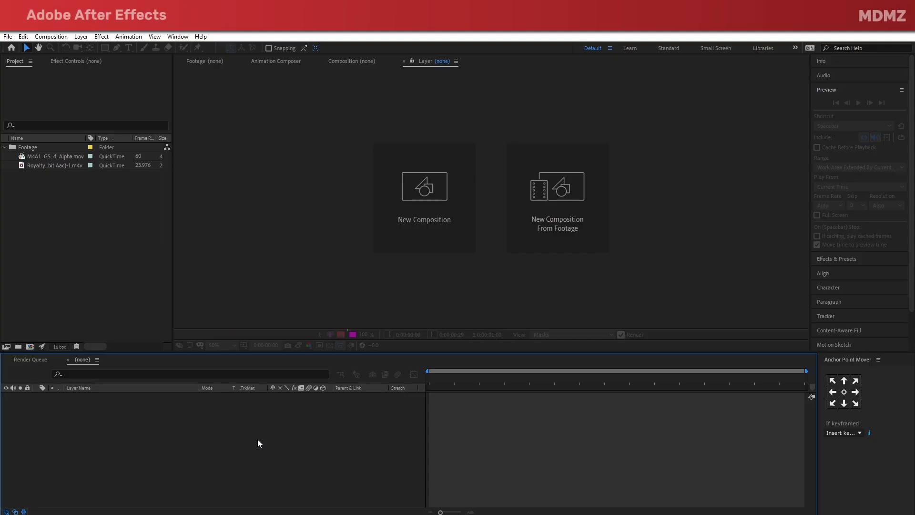
# Step: Create a new 1920×1080 composition Main at 23.976 fps, 10 seconds long
pyautogui.click(51, 36)
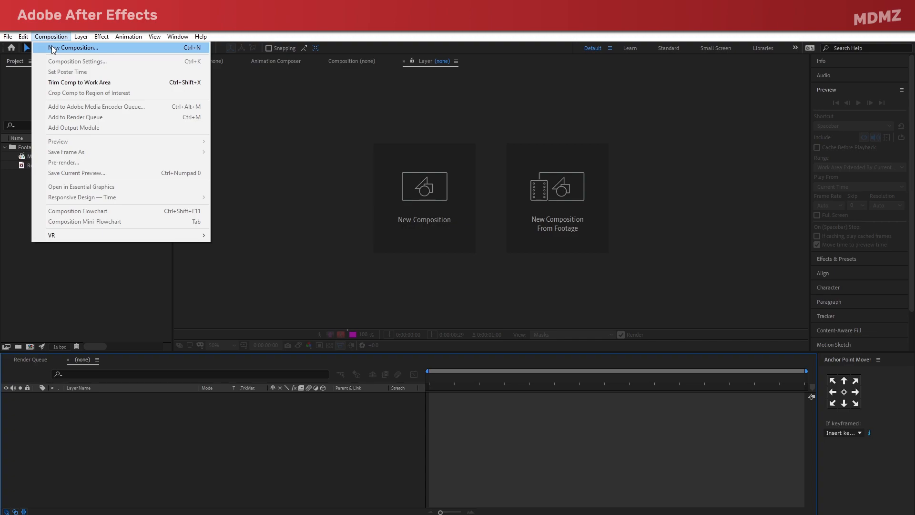
pyautogui.click(72, 47)
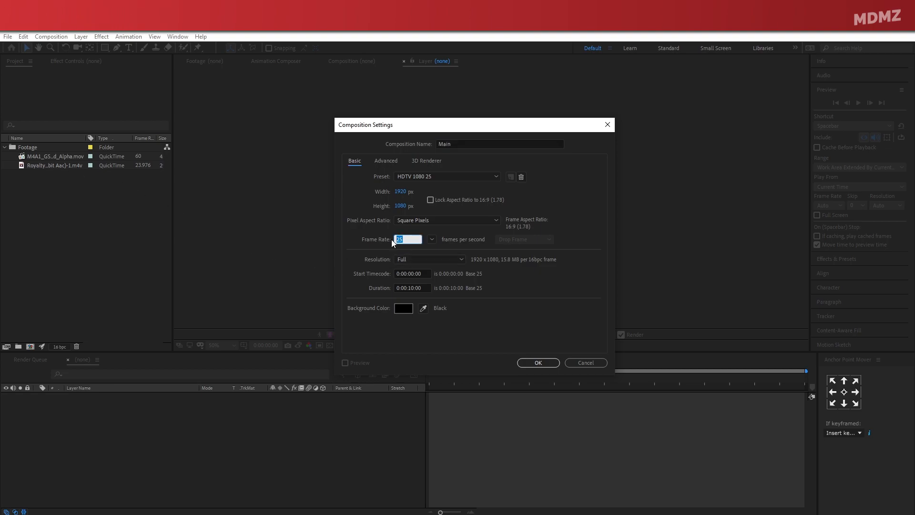
pyautogui.write('23.976')
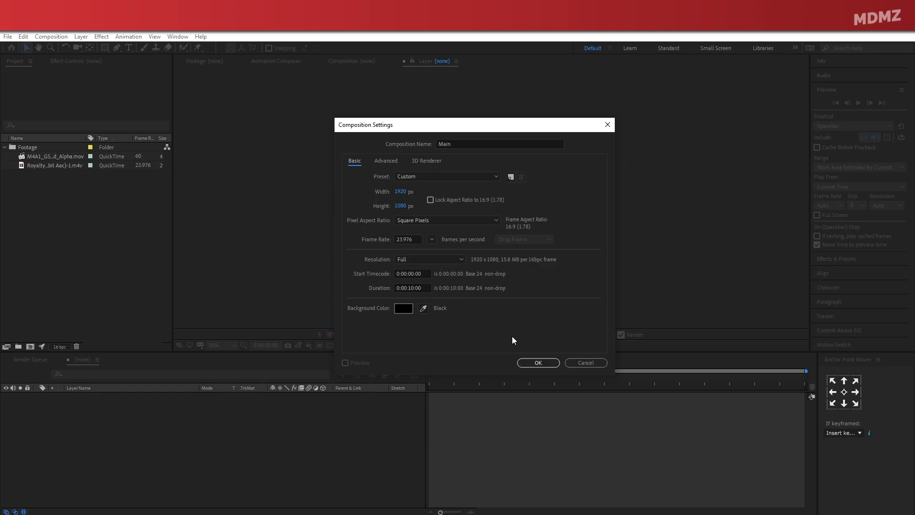
pyautogui.click(537, 362)
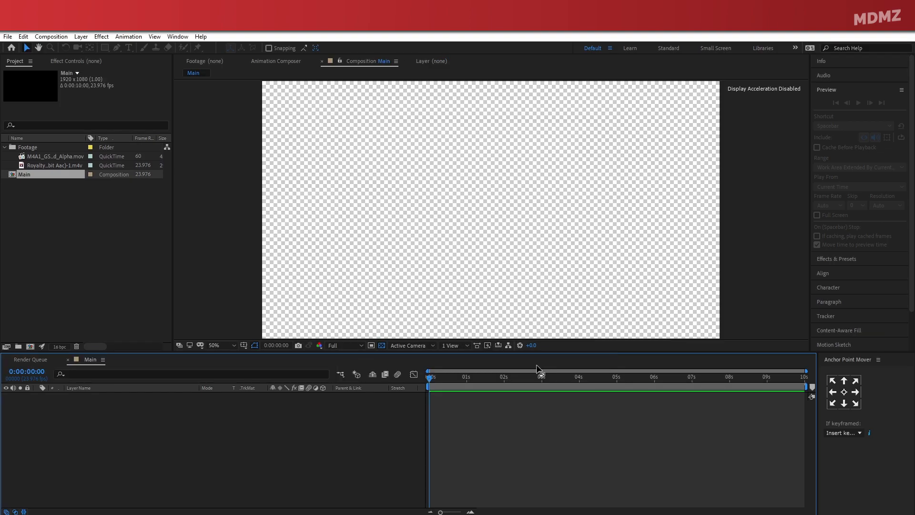
# Step: Place the snowy footage into Main with preview resolution set to Auto
pyautogui.click(54, 166)
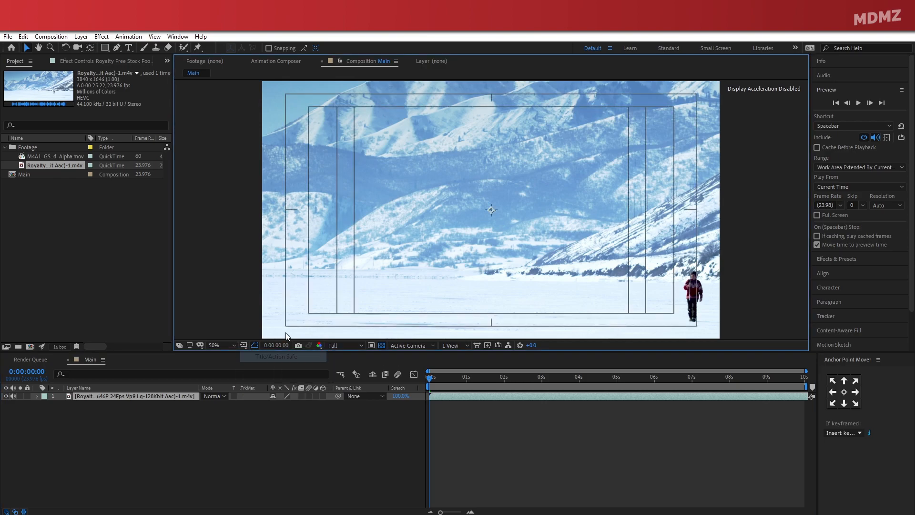
pyautogui.moveTo(658, 266)
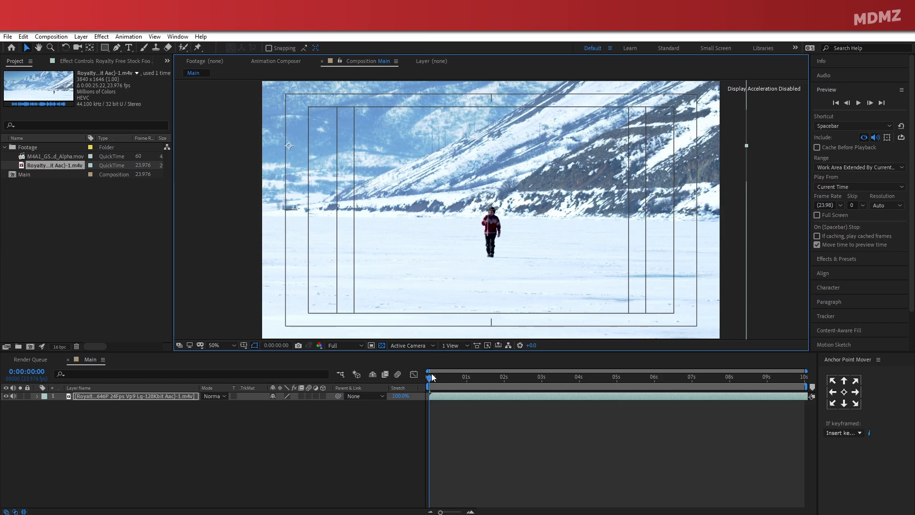
pyautogui.click(344, 345)
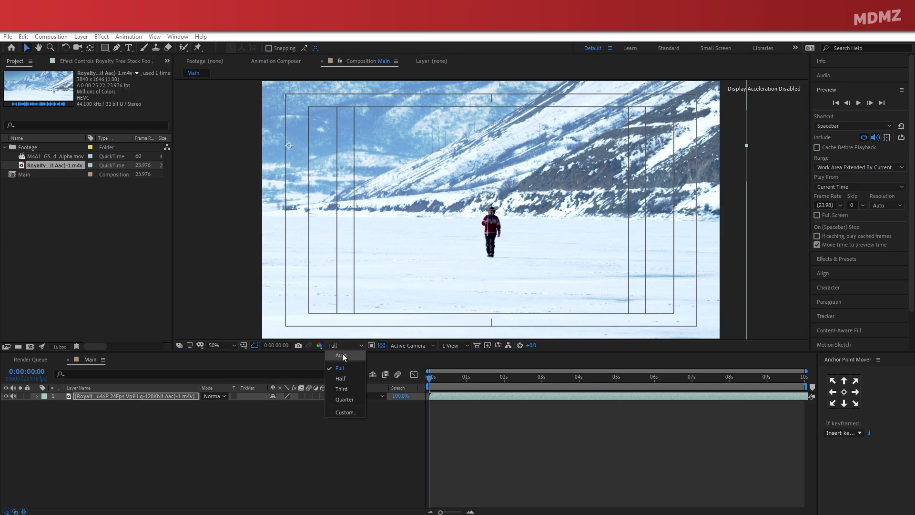
pyautogui.click(340, 378)
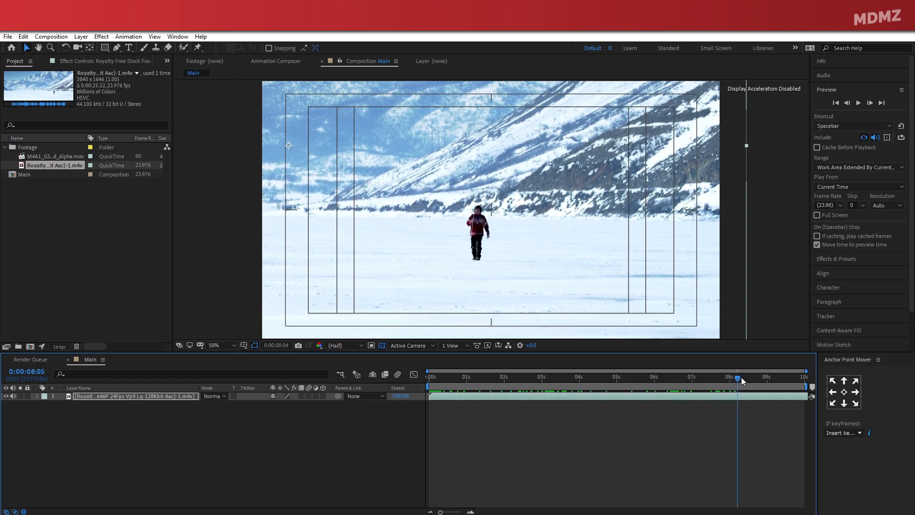
pyautogui.moveTo(738, 377); pyautogui.dragTo(806, 376)
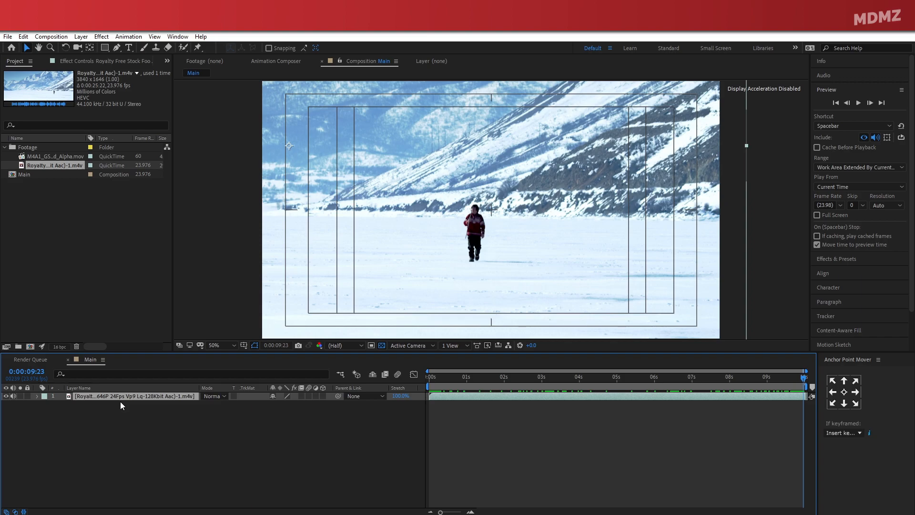
# Step: Rename the footage layer Stock_footage and duplicate it into a second layer
pyautogui.doubleClick(135, 396)
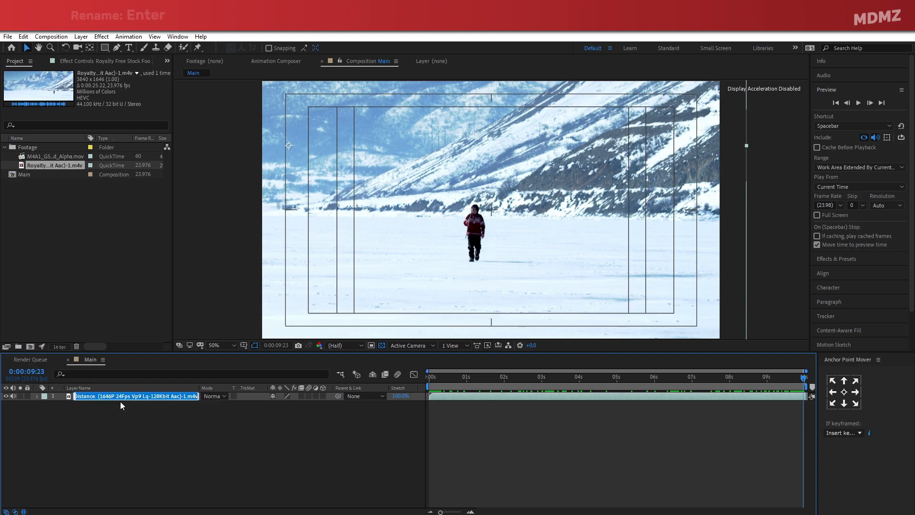
pyautogui.write('Stock_footage')
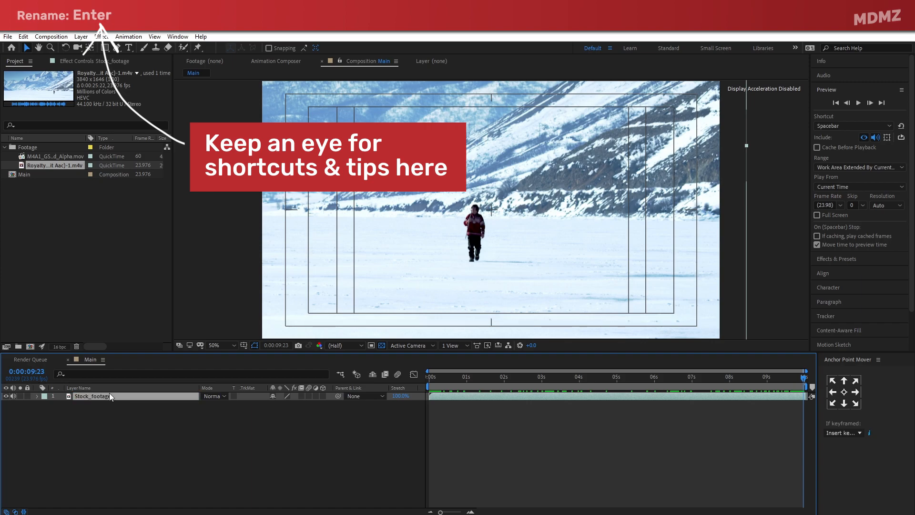
pyautogui.press('ctrl+d')
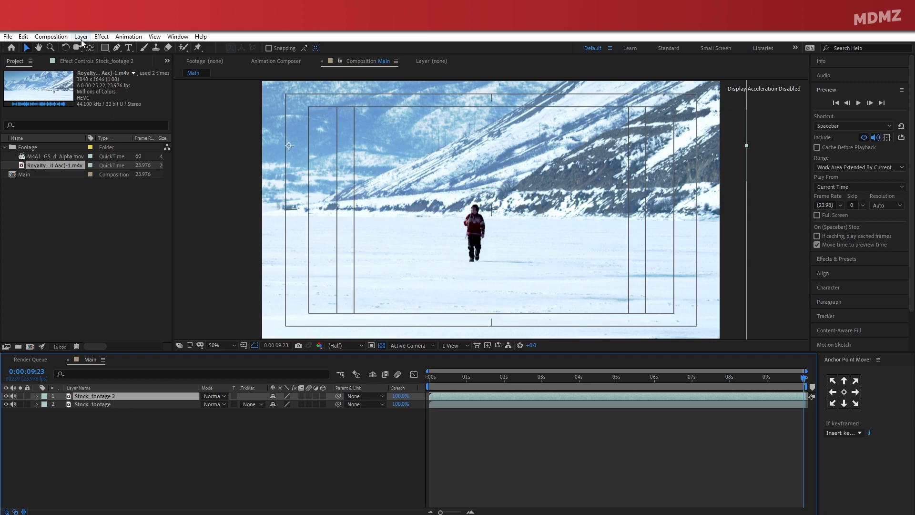
# Step: Pre-compose the top footage copy into a precomp named Thermal_scene
pyautogui.click(81, 36)
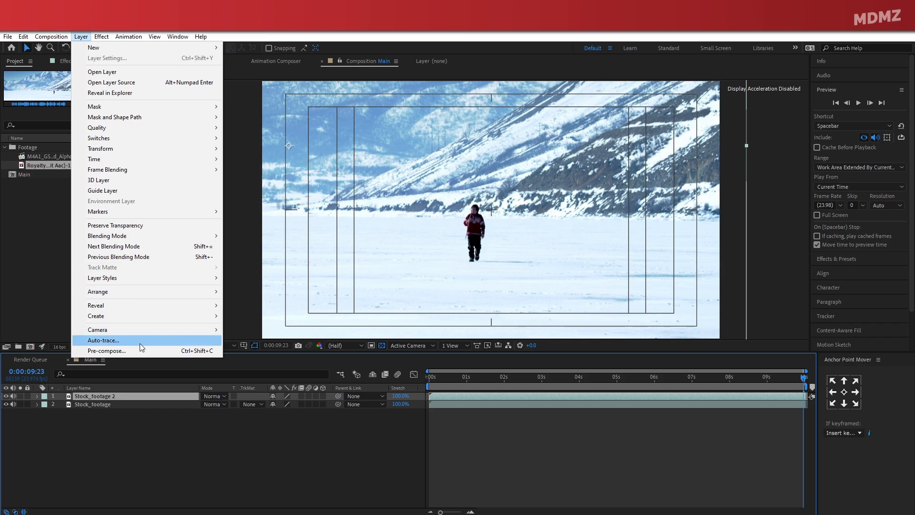
pyautogui.click(107, 351)
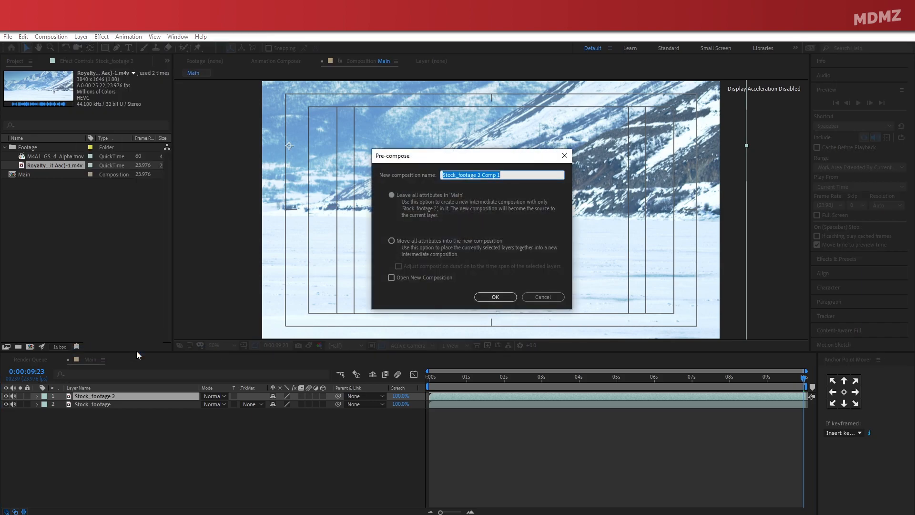
pyautogui.write('Thermal')
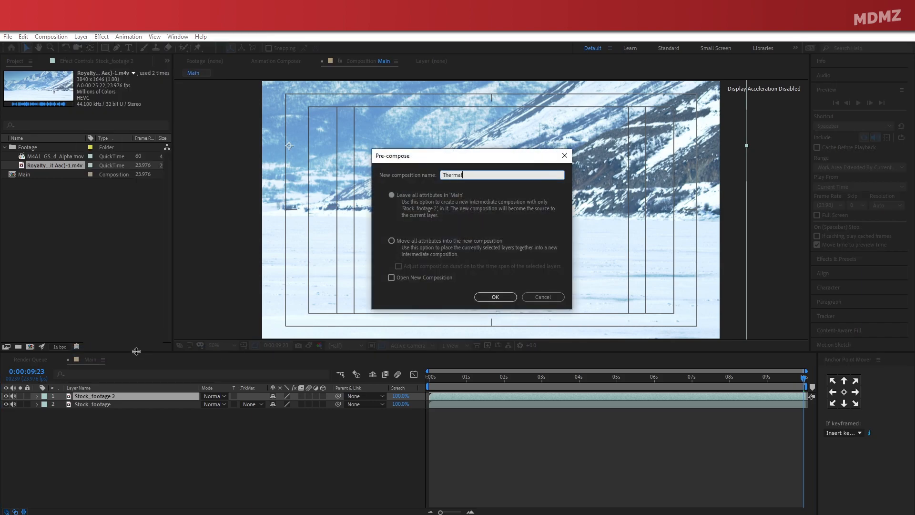
pyautogui.click(494, 297)
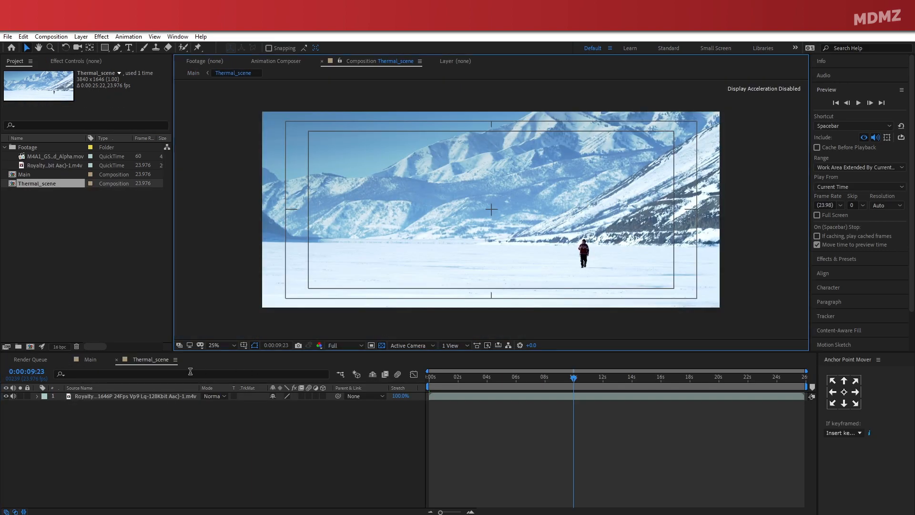
# Step: Rename the clip inside Thermal_scene to Background
pyautogui.doubleClick(135, 396)
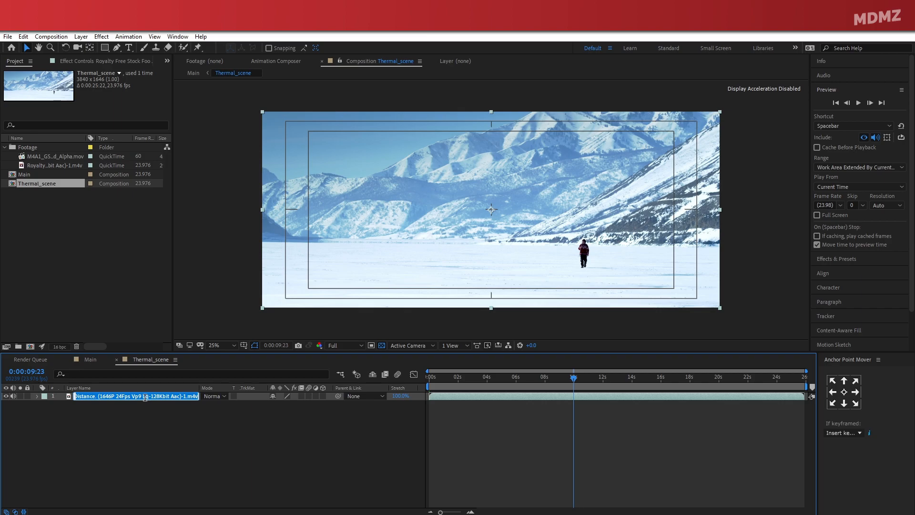
pyautogui.write('Background')
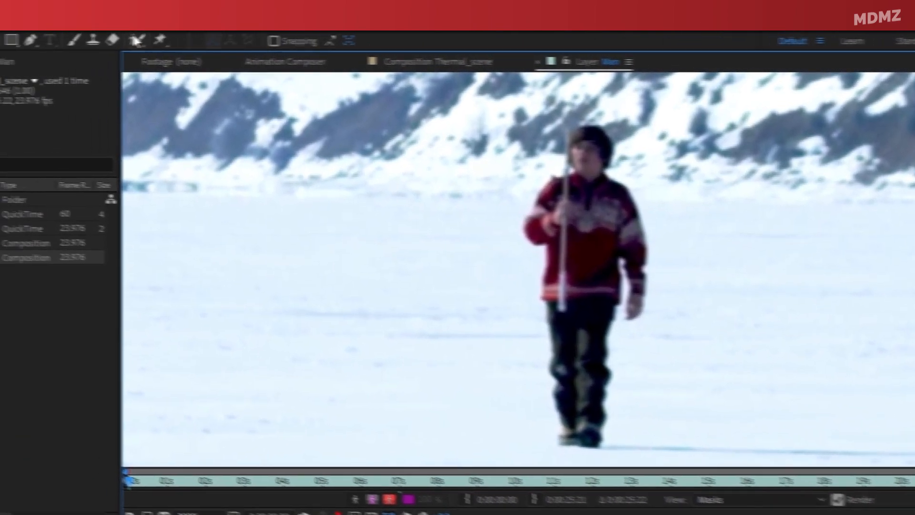
# Step: Roto Brush a matte over the walking man, subtracting the stray mountain patch
pyautogui.click(315, 42)
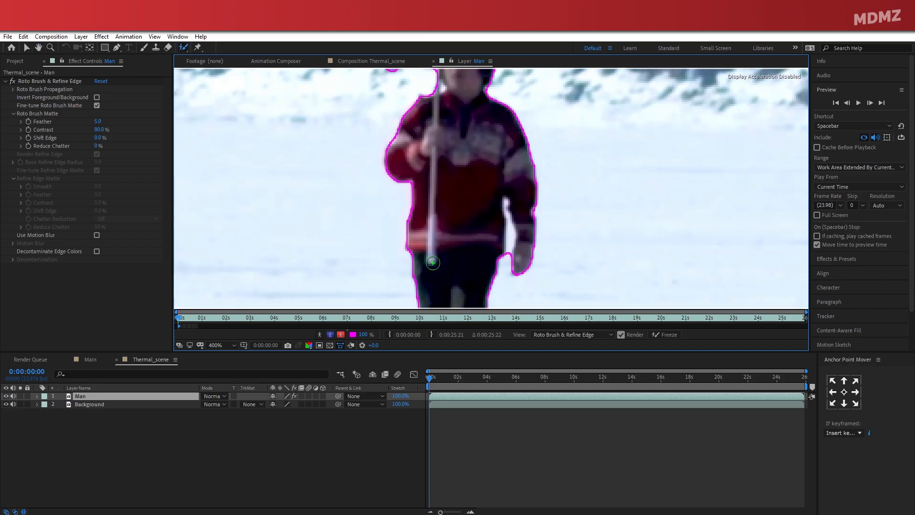
pyautogui.click(219, 345)
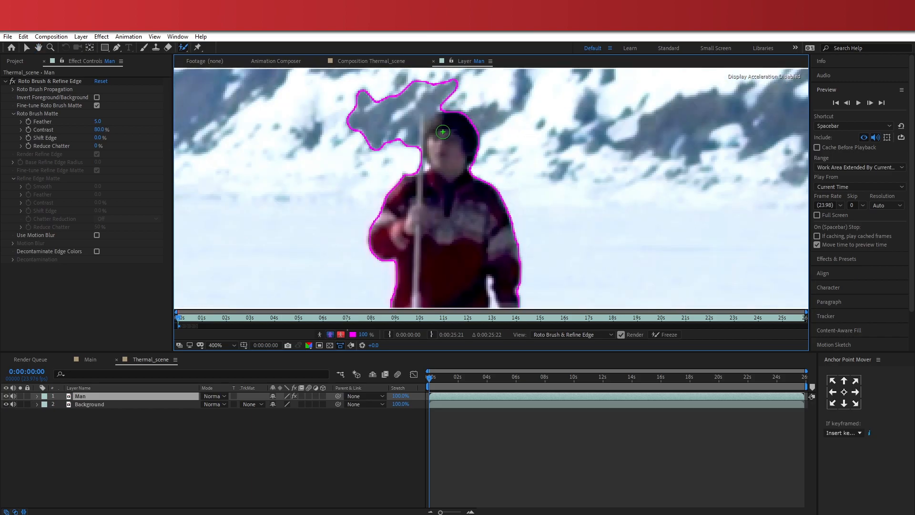
pyautogui.click(231, 345)
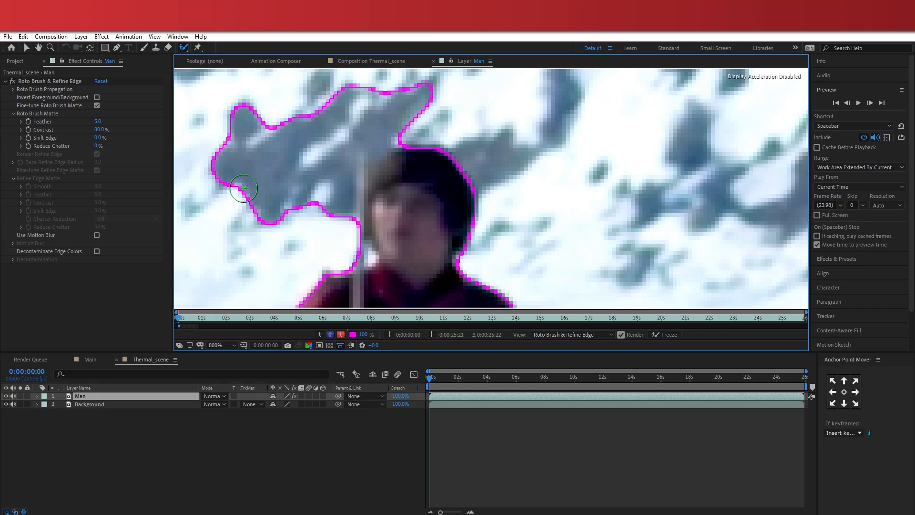
pyautogui.moveTo(224, 198)
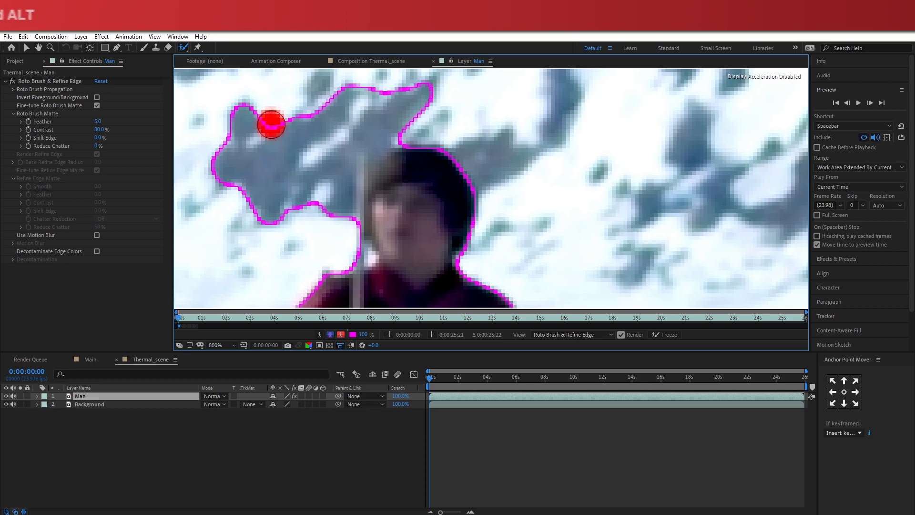
pyautogui.moveTo(272, 124); pyautogui.dragTo(248, 195)
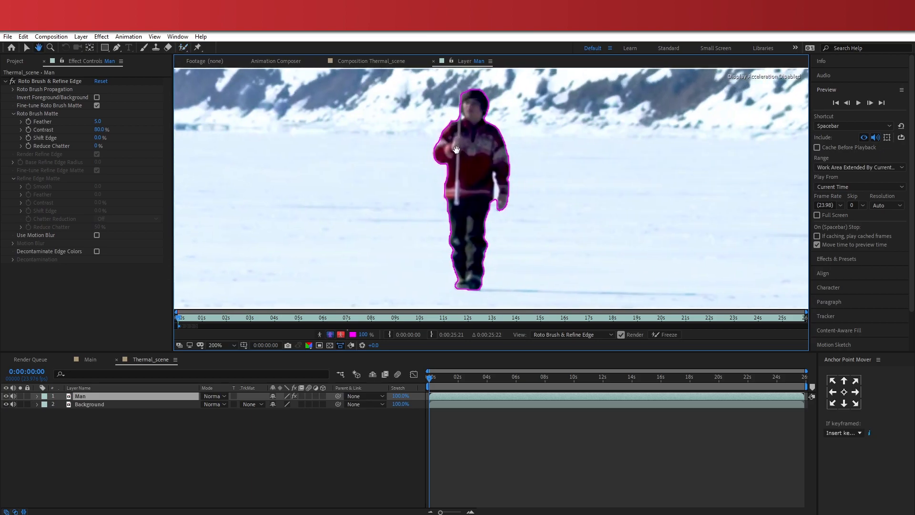
# Step: Fix the matte on later frames, adding the man's hand back, then freeze the propagated roto
pyautogui.click(27, 47)
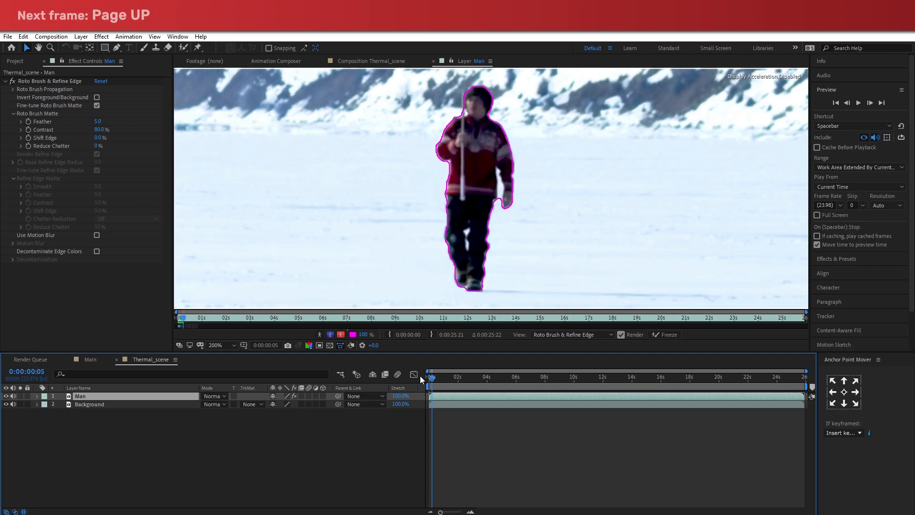
pyautogui.click(218, 345)
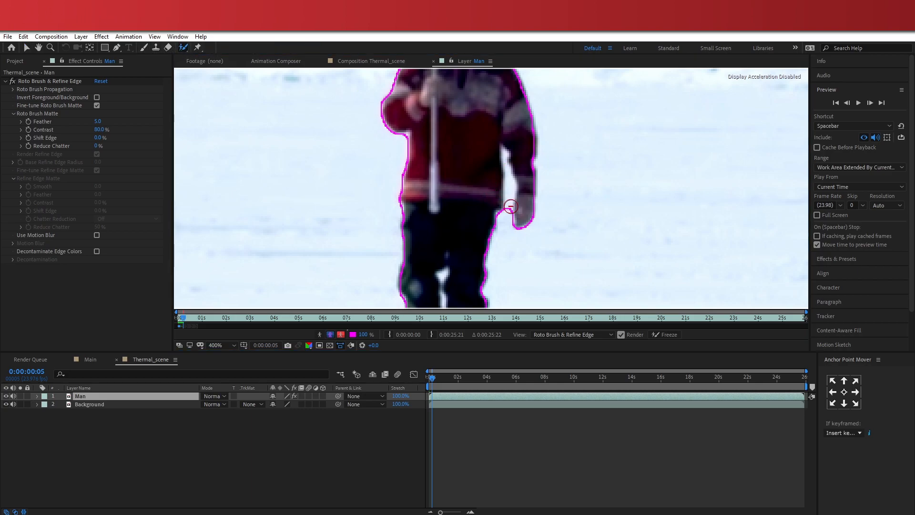
pyautogui.moveTo(513, 207); pyautogui.dragTo(505, 175)
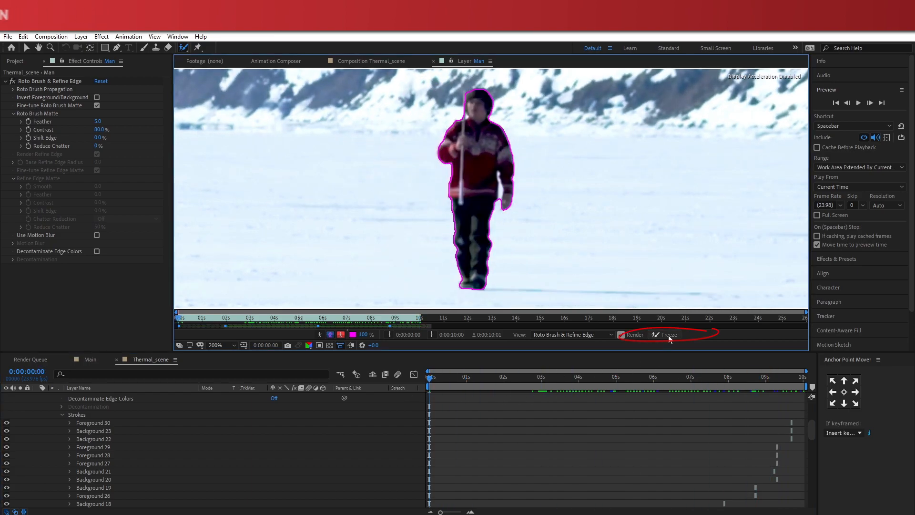
pyautogui.click(668, 335)
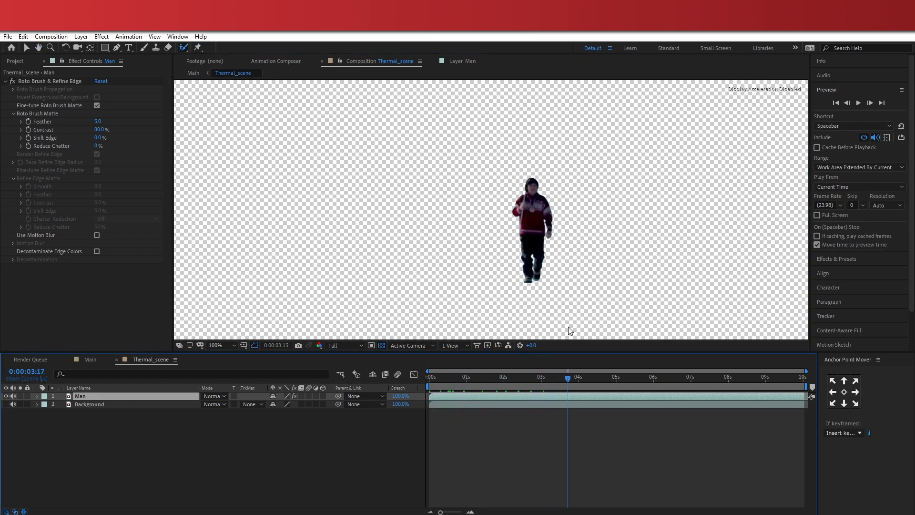
# Step: Show Background again and tint it so whites map to dark green
pyautogui.click(757, 376)
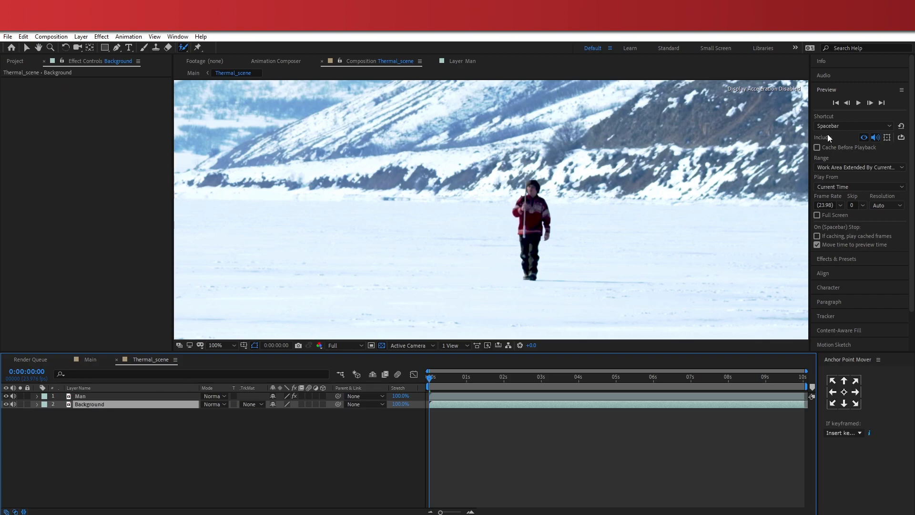
pyautogui.write('t')
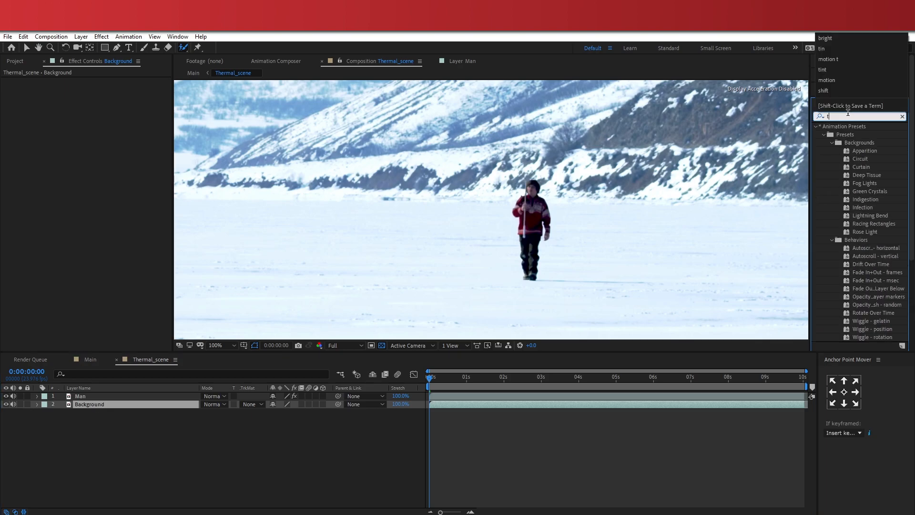
pyautogui.doubleClick(851, 167)
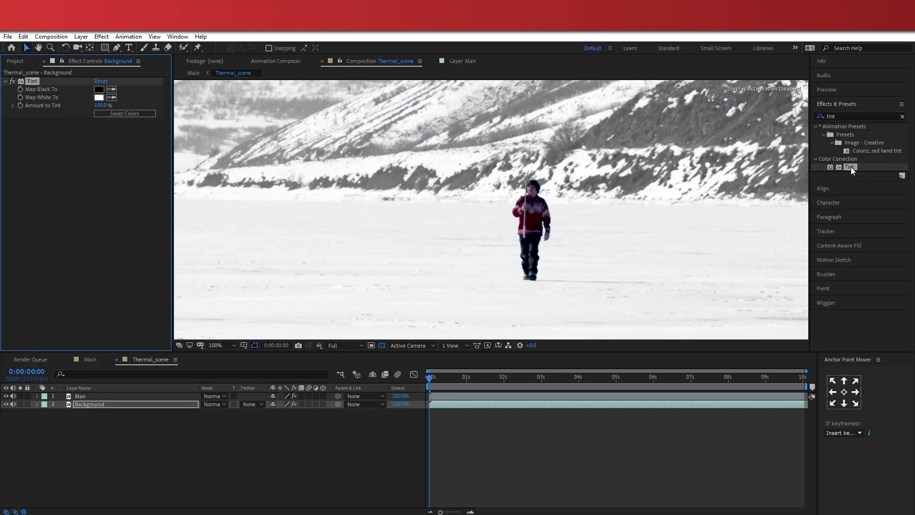
pyautogui.click(98, 97)
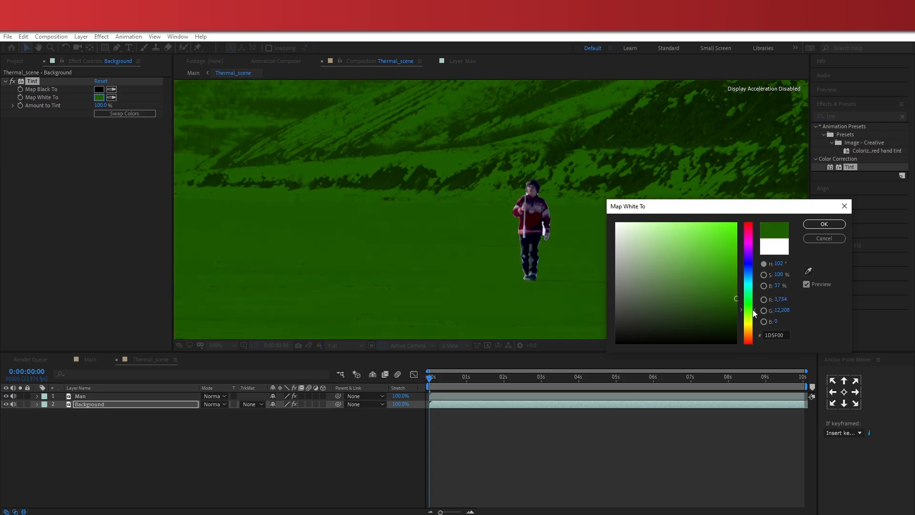
pyautogui.click(823, 223)
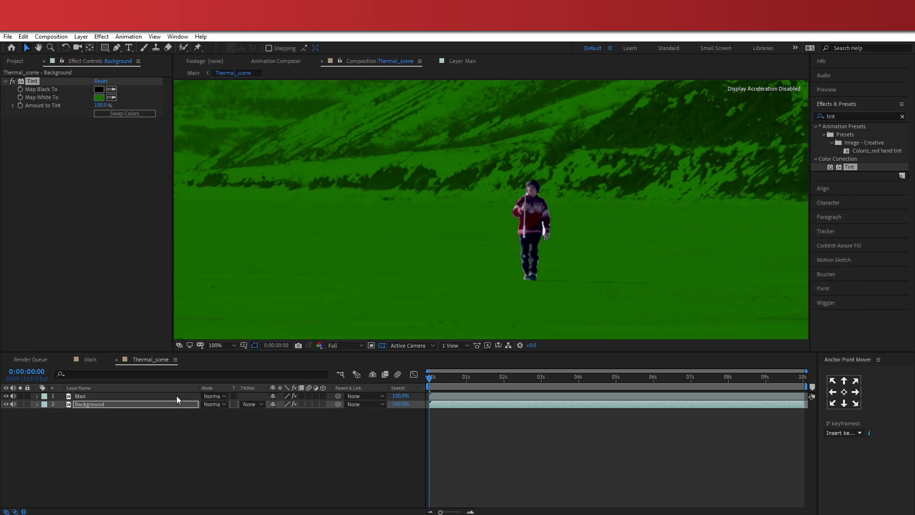
pyautogui.click(80, 396)
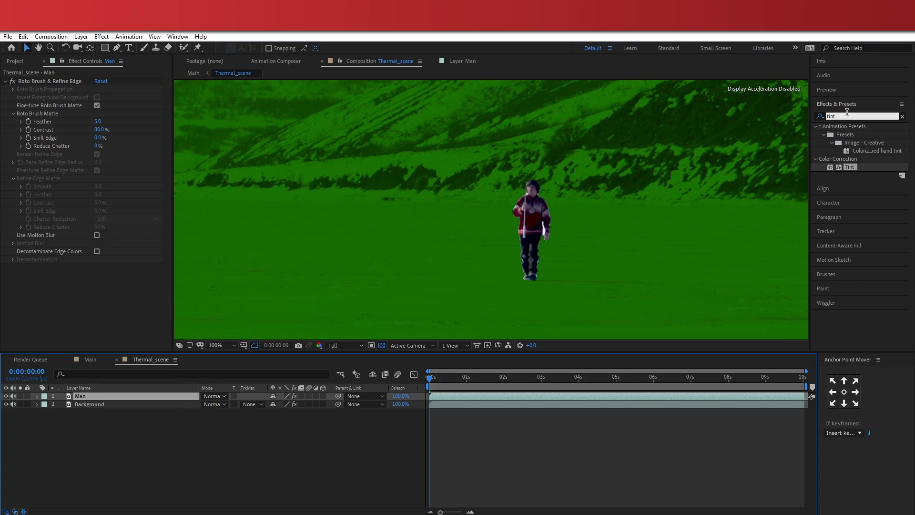
# Step: Apply Colorama to the Man layer and set a palette point to yellow
pyautogui.write('colora')
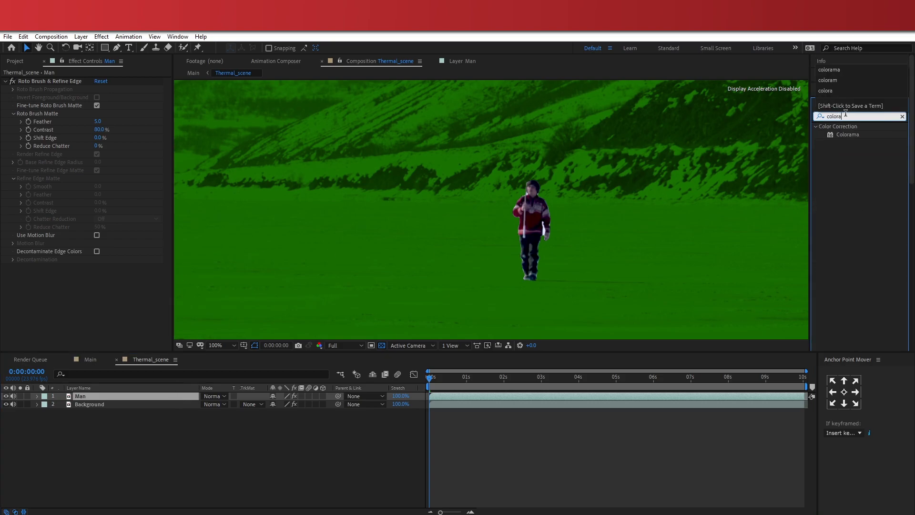
pyautogui.doubleClick(847, 135)
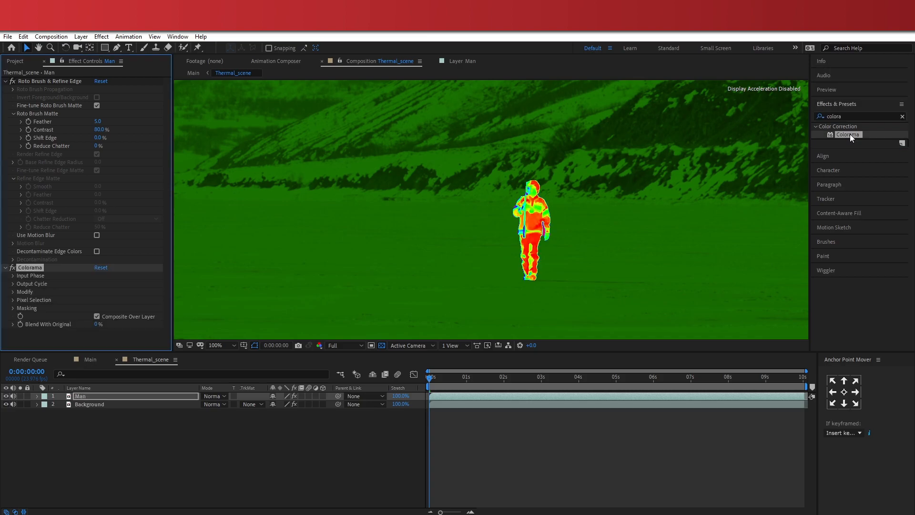
pyautogui.moveTo(367, 273)
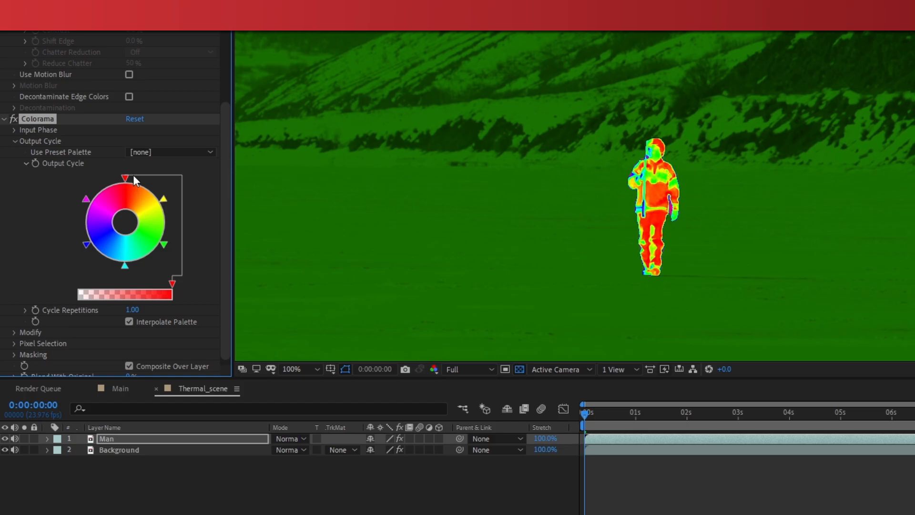
pyautogui.moveTo(125, 208)
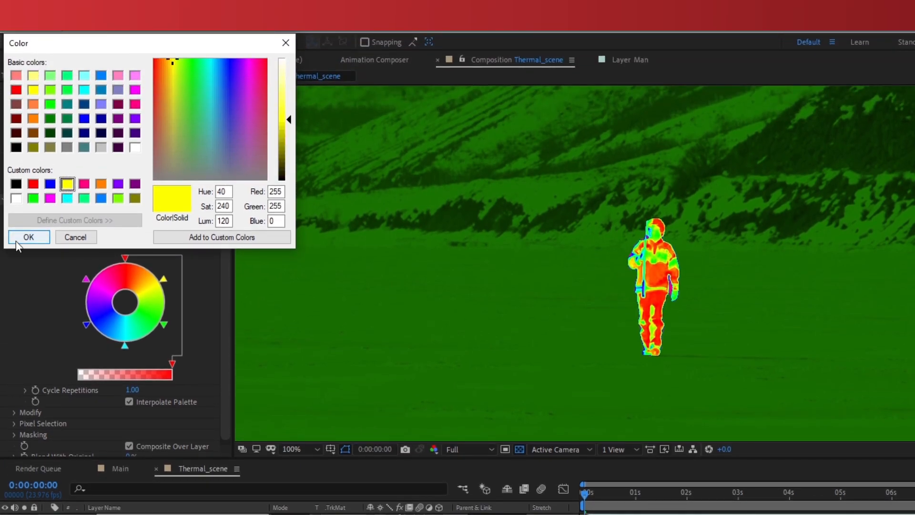
pyautogui.click(28, 237)
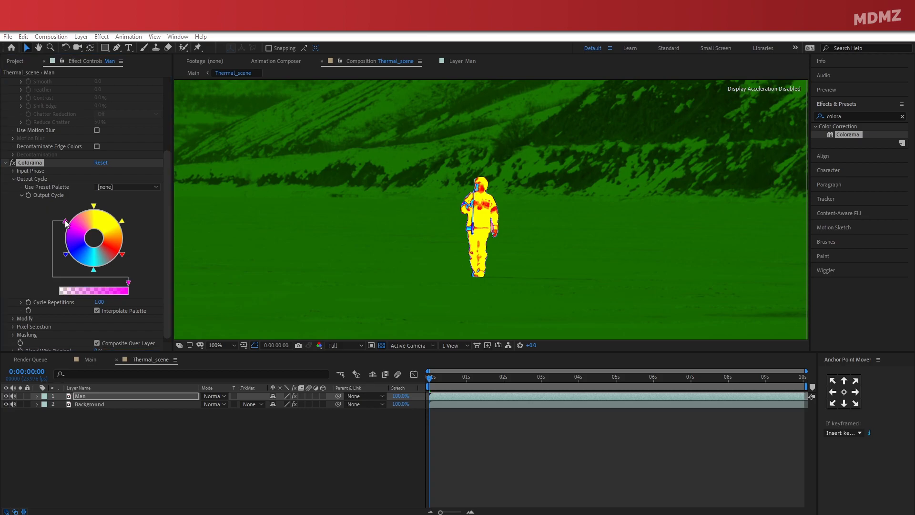
# Step: Recolour further Colorama palette points, finishing with a purple highlight shade
pyautogui.click(65, 222)
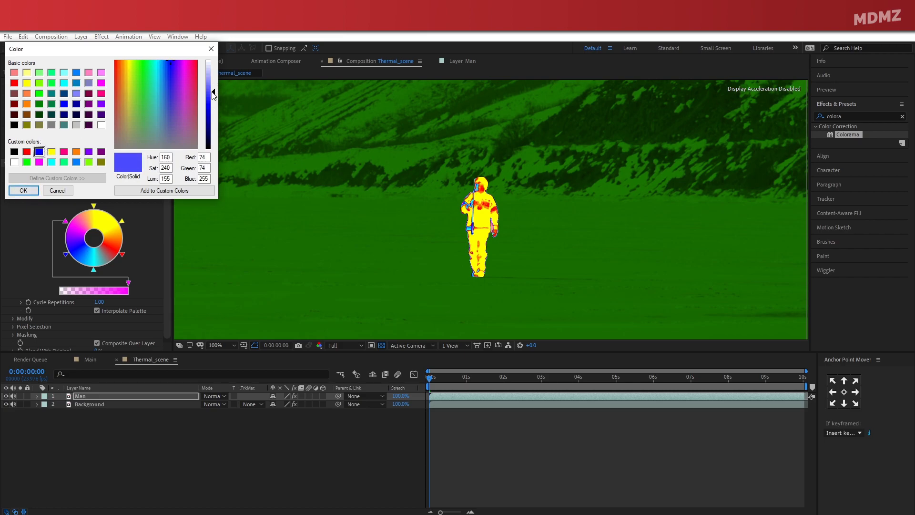
pyautogui.click(23, 190)
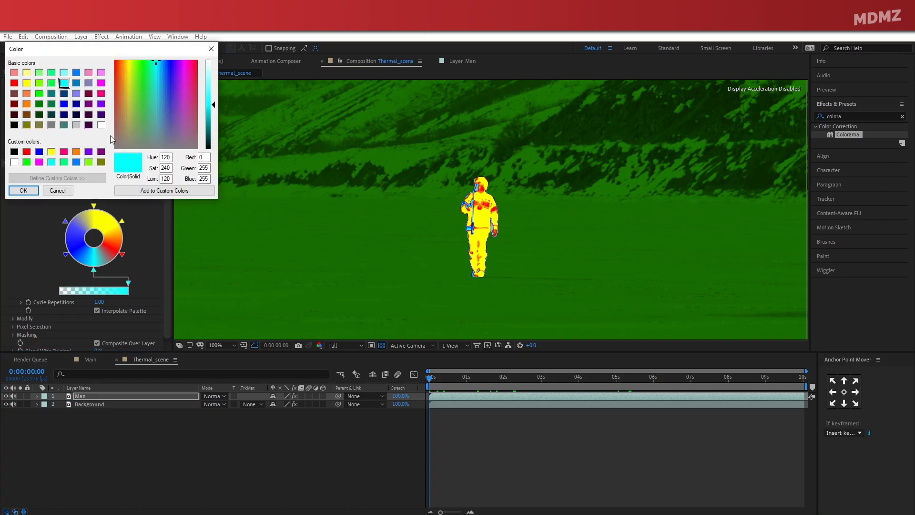
pyautogui.click(175, 90)
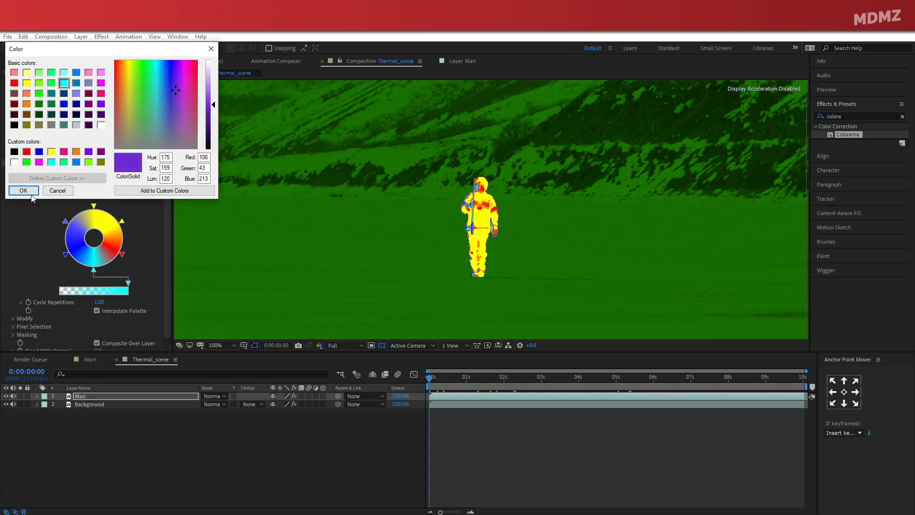
pyautogui.click(23, 190)
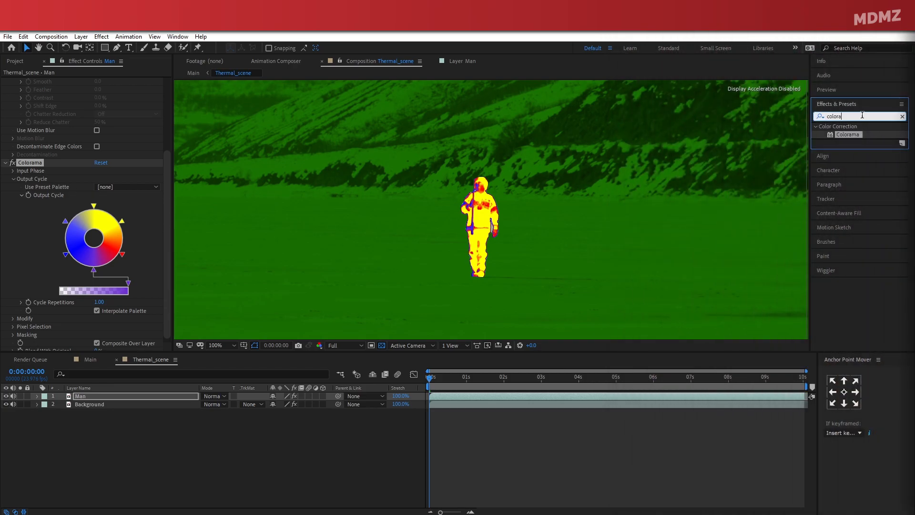
pyautogui.write('tint')
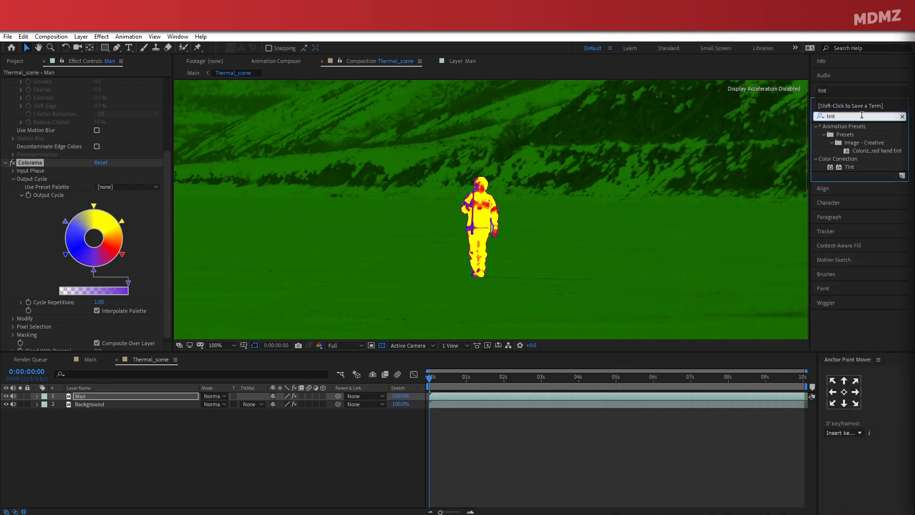
# Step: Add a Tint on Man mapping blacks and whites to green at 50% amount
pyautogui.doubleClick(849, 167)
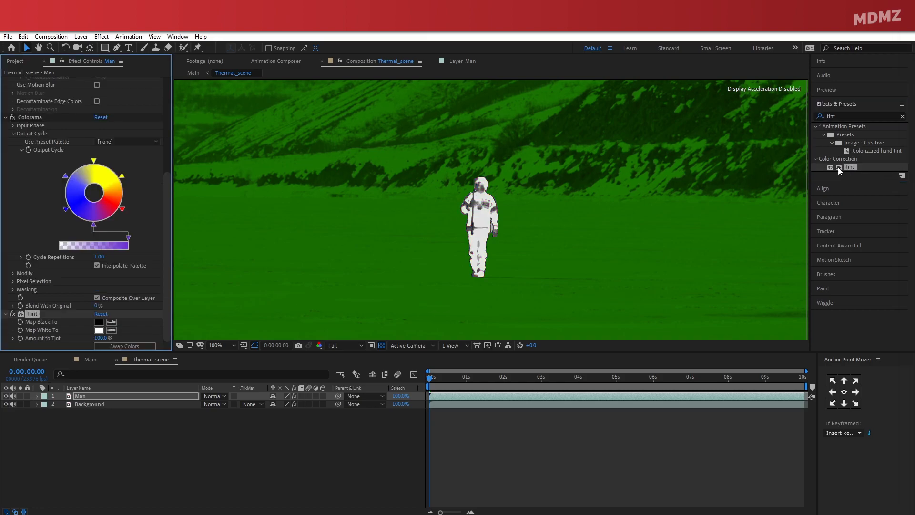
pyautogui.click(98, 321)
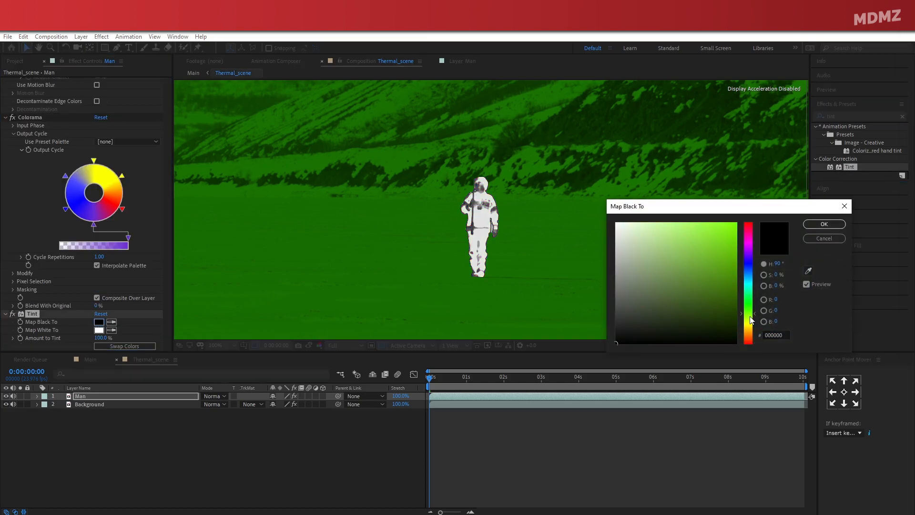
pyautogui.click(824, 224)
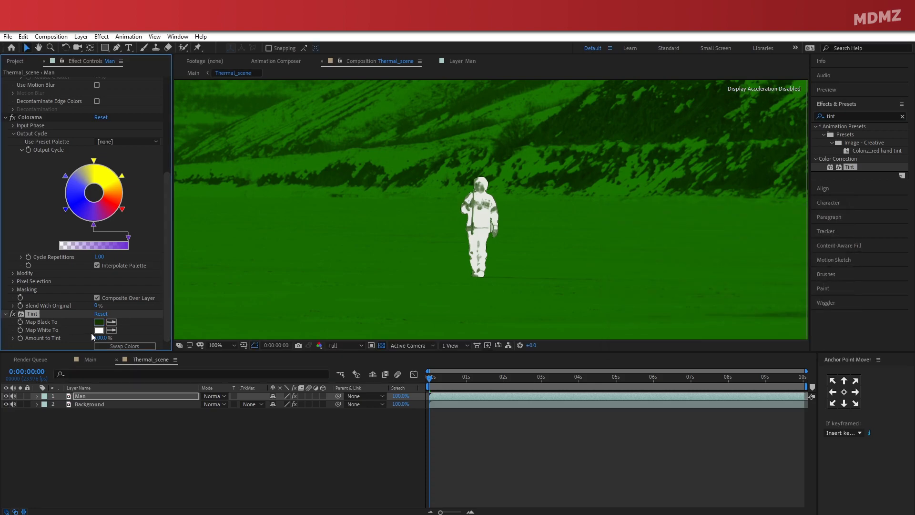
pyautogui.click(100, 330)
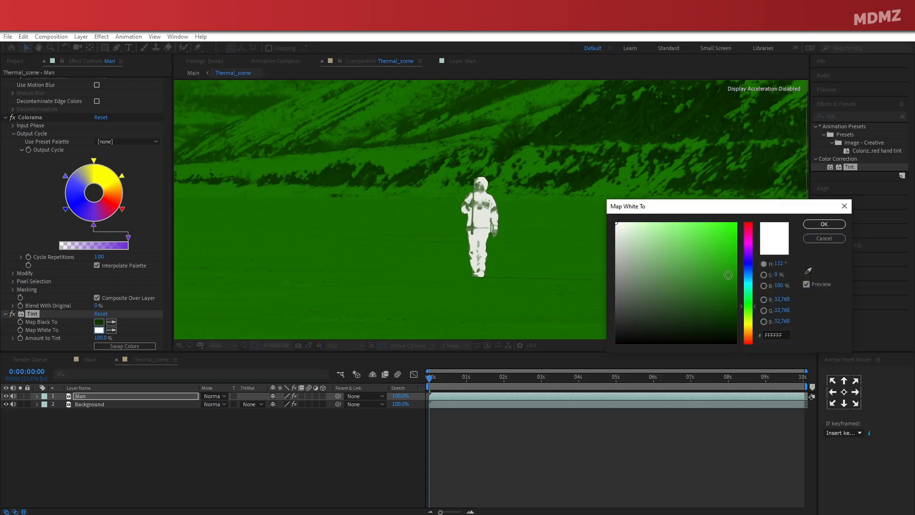
pyautogui.click(823, 224)
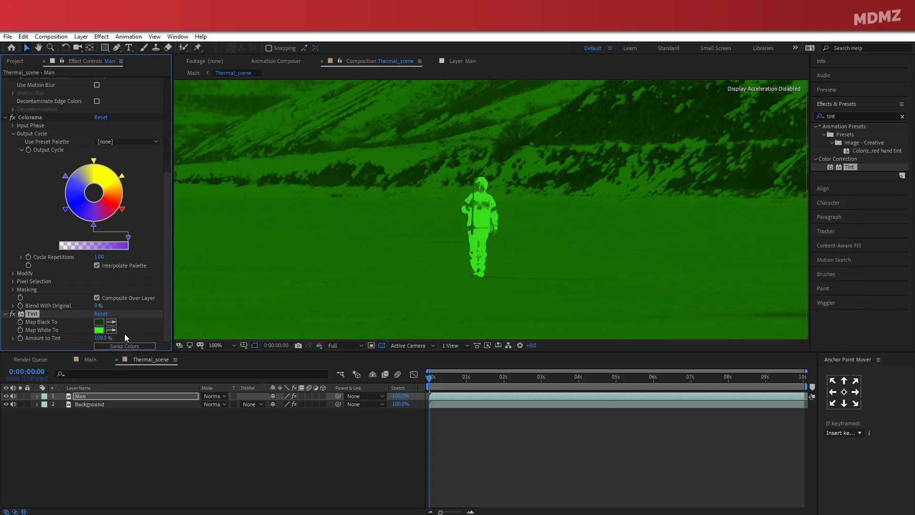
pyautogui.click(104, 338)
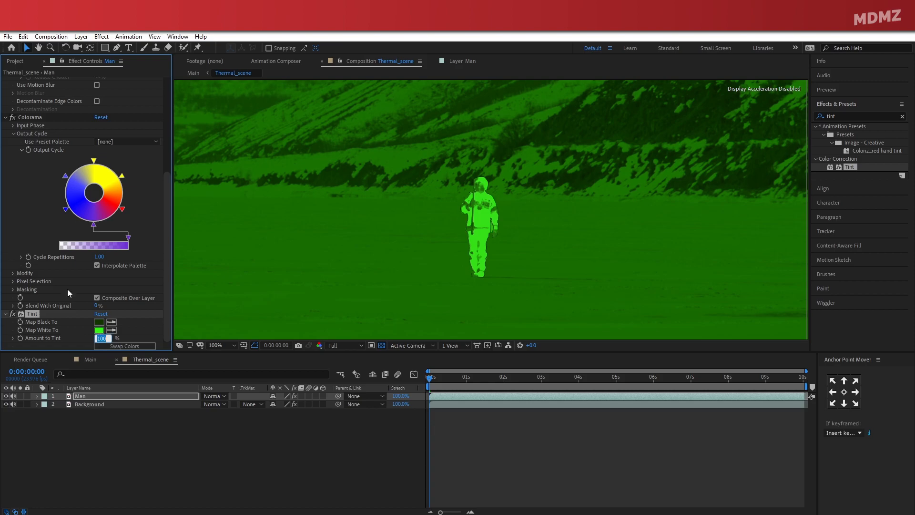
pyautogui.write('50.')
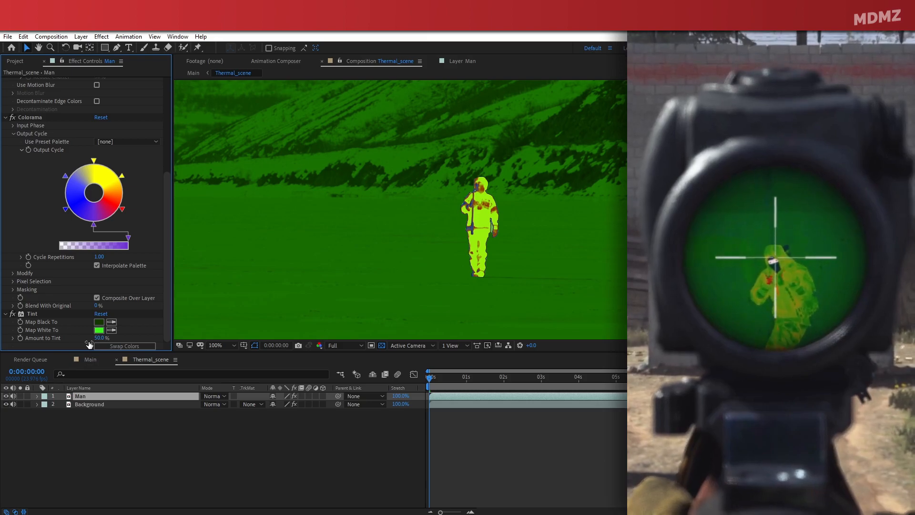
# Step: Add an adjustment layer with Brightness & Contrast at -100 contrast and Denoiser III
pyautogui.click(81, 36)
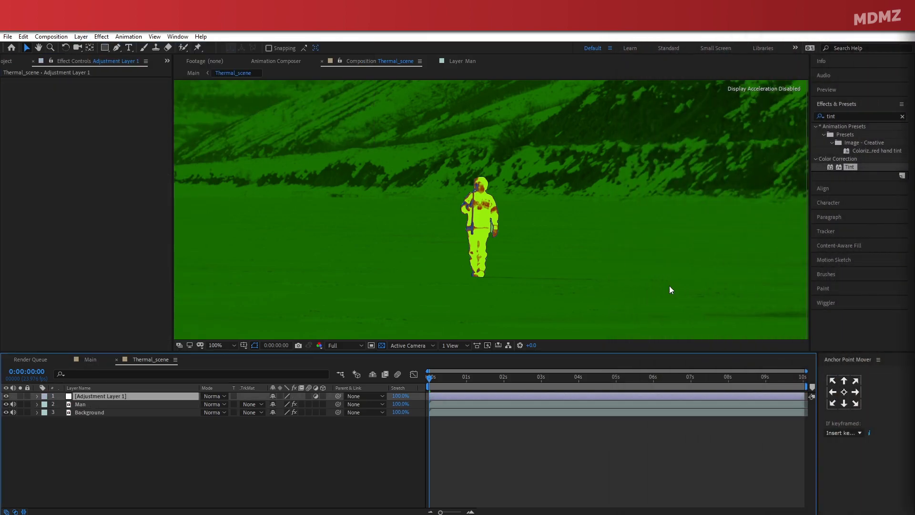
pyautogui.write('bright')
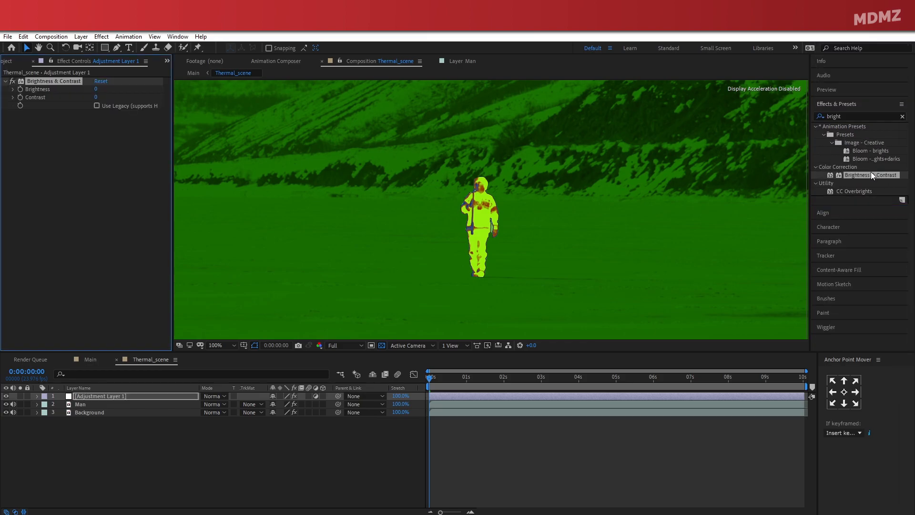
pyautogui.moveTo(96, 97); pyautogui.dragTo(76, 96)
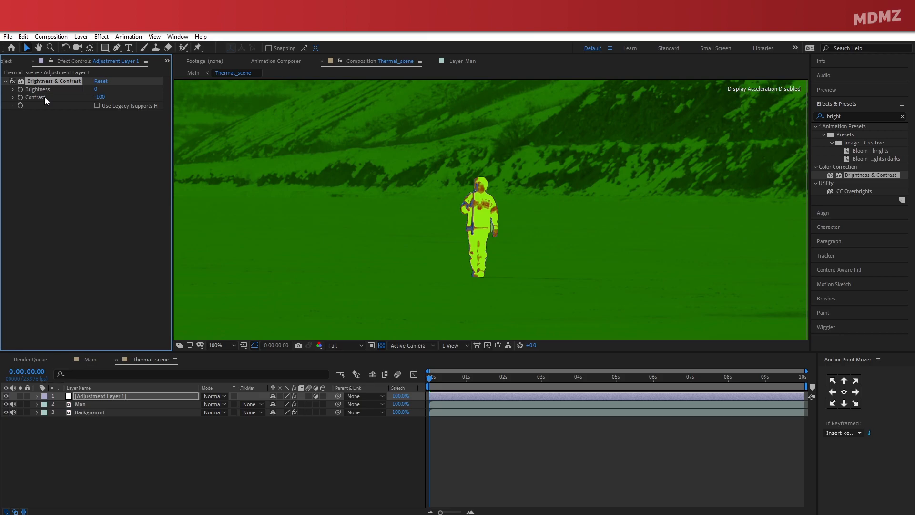
pyautogui.write('denoi')
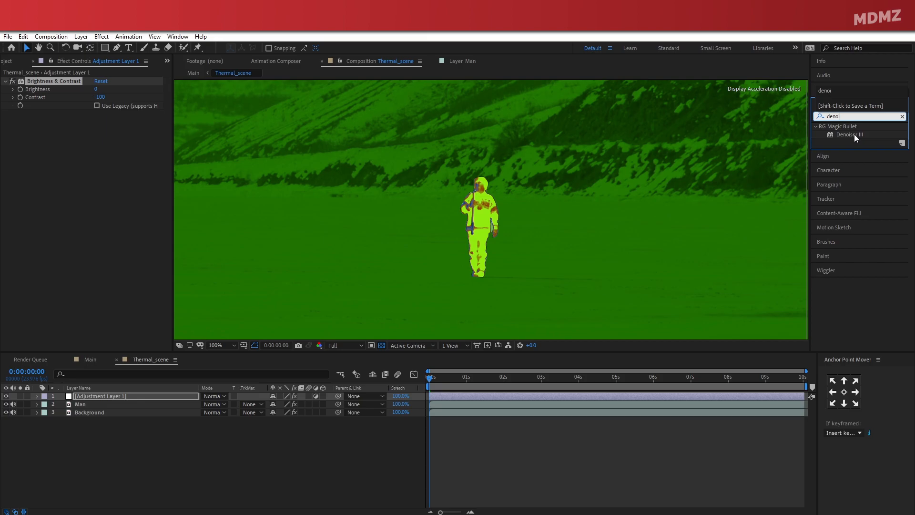
pyautogui.doubleClick(850, 134)
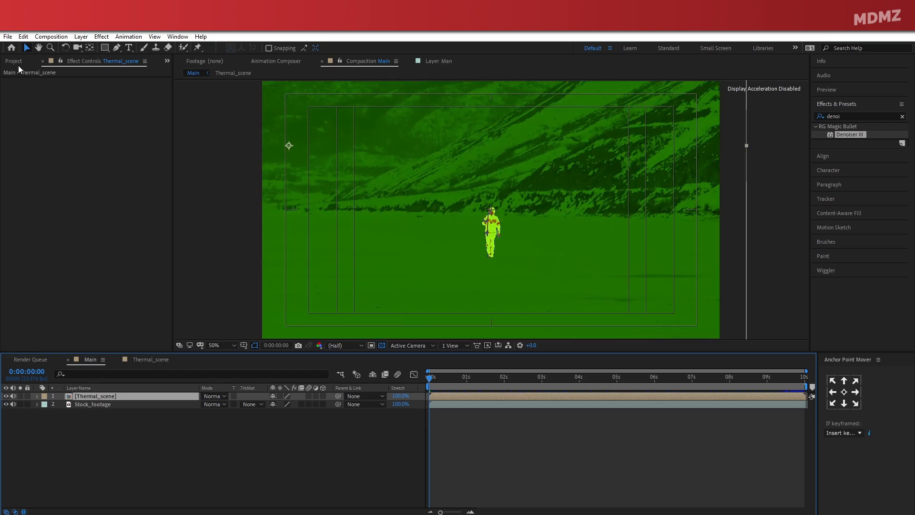
# Step: Bring the M4A1 rifle clip into Main and scale it to 54%
pyautogui.click(13, 61)
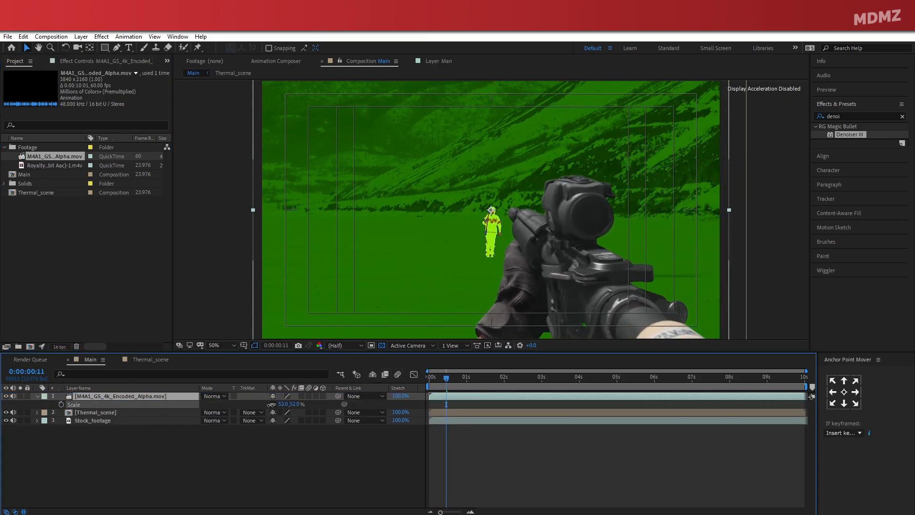
pyautogui.moveTo(286, 404); pyautogui.dragTo(295, 404)
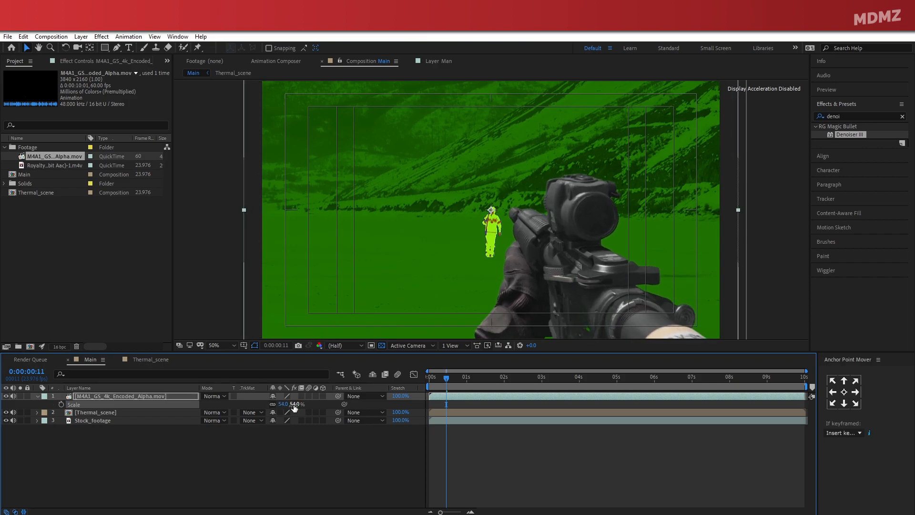
pyautogui.moveTo(294, 403); pyautogui.dragTo(281, 404)
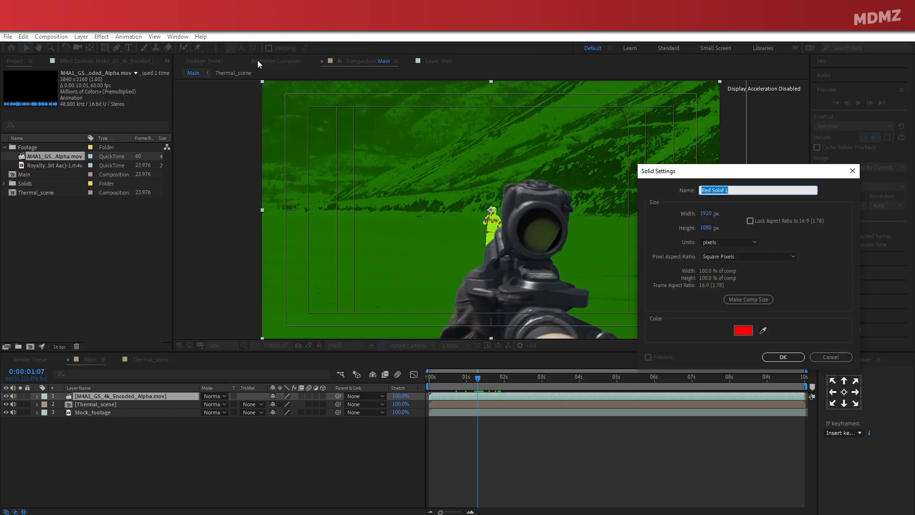
# Step: Create a magenta full-frame solid named 'Scope mask' via Solid Settings
pyautogui.click(744, 330)
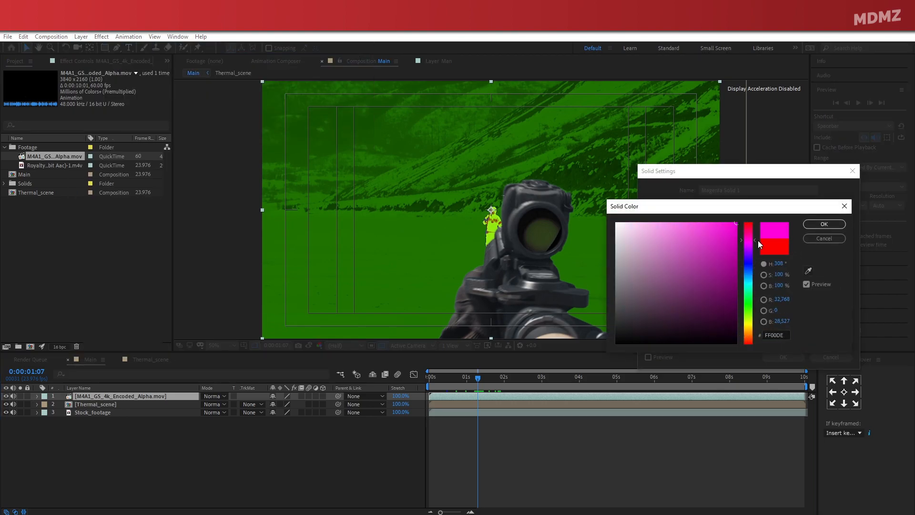
pyautogui.click(824, 224)
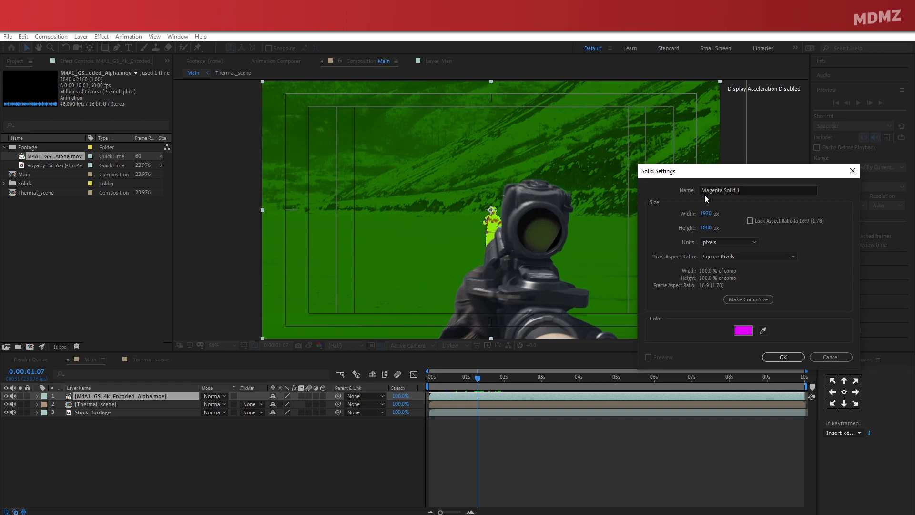
pyautogui.write('Scope mas')
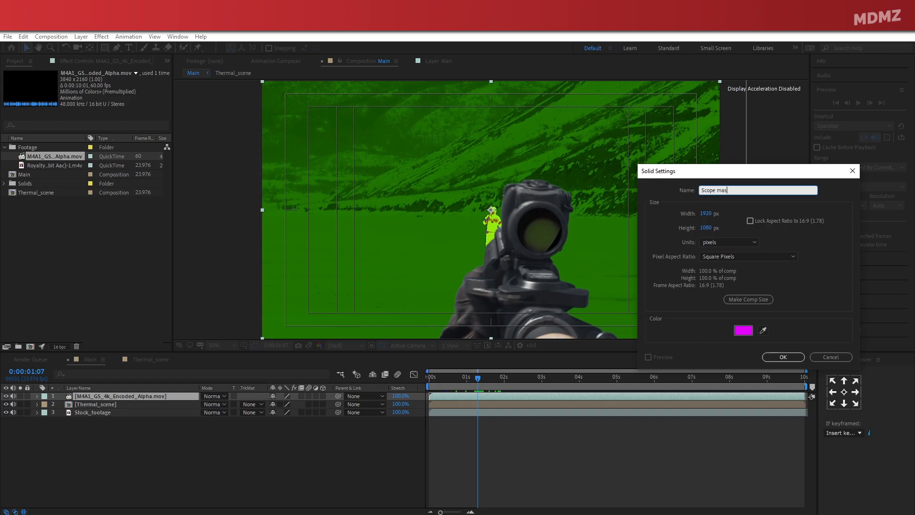
pyautogui.click(783, 357)
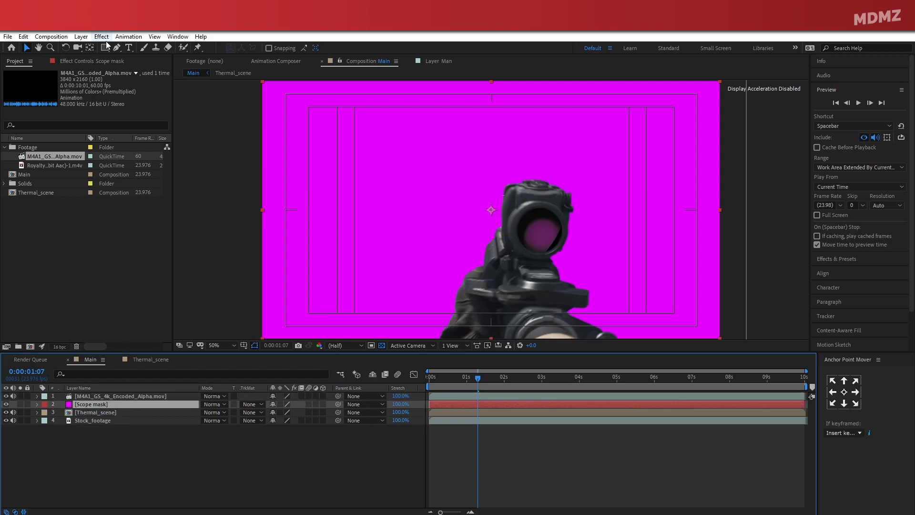
# Step: Draw an elliptical mask over the scope lens on Scope mask and keyframe Mask Path across frames
pyautogui.click(102, 47)
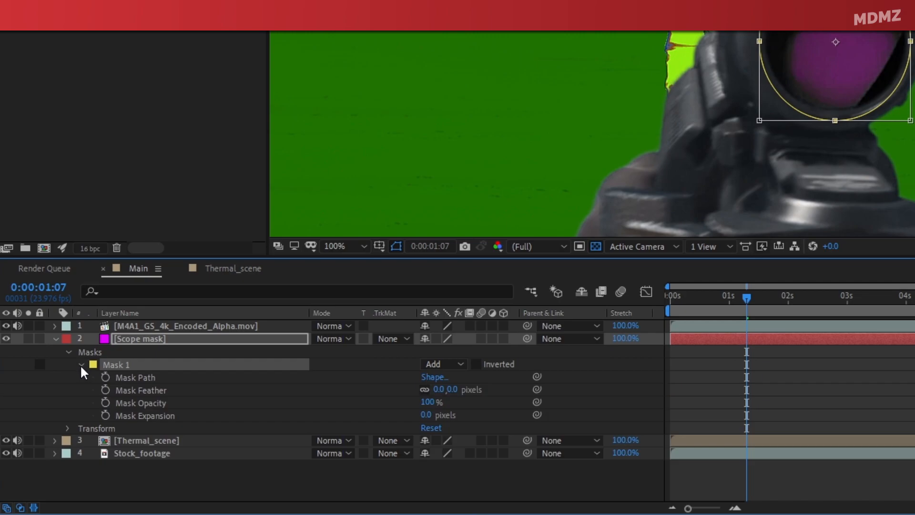
pyautogui.click(106, 377)
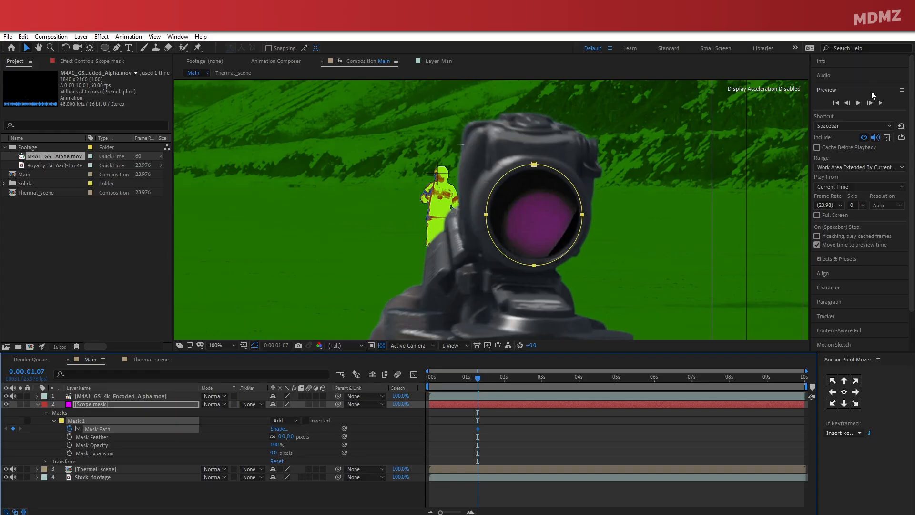
pyautogui.moveTo(870, 102)
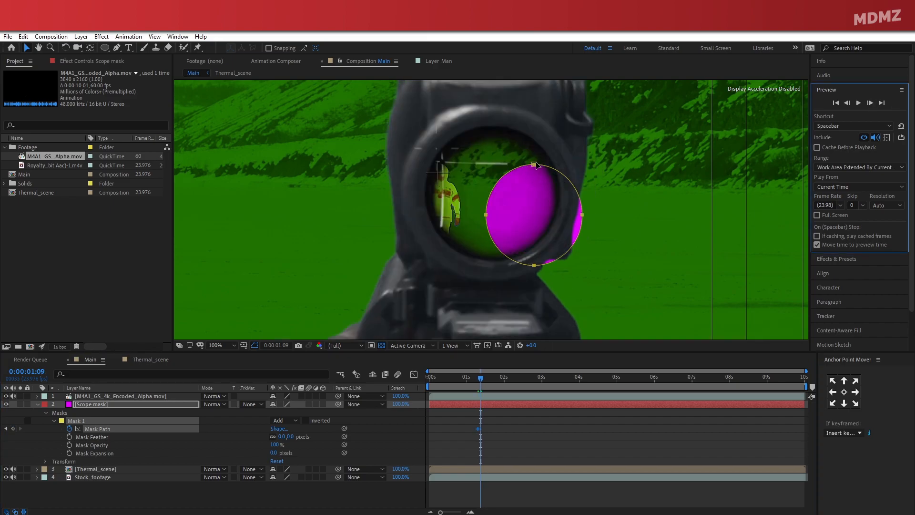
pyautogui.moveTo(534, 214); pyautogui.dragTo(493, 196)
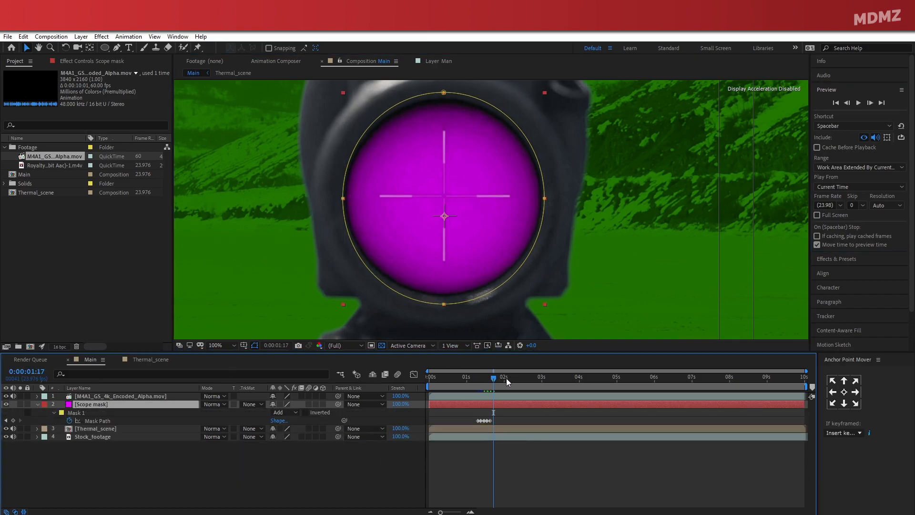
pyautogui.click(848, 102)
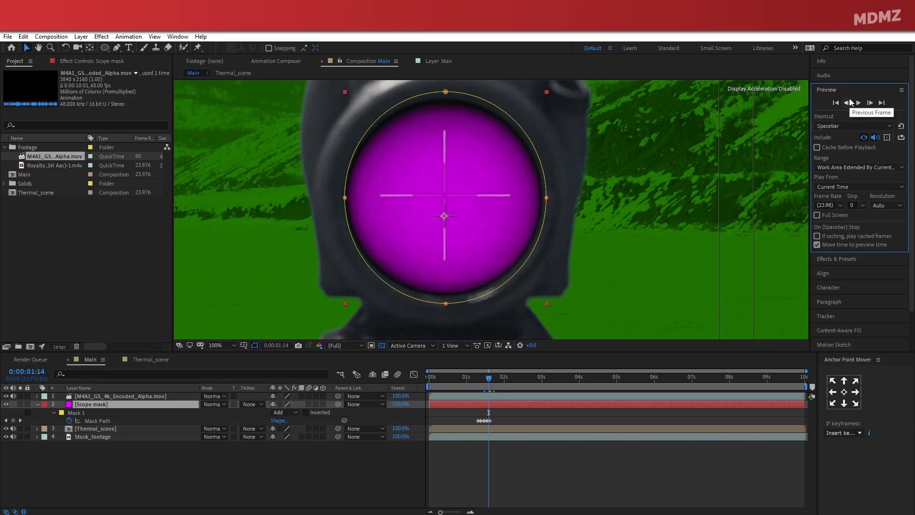
pyautogui.click(846, 102)
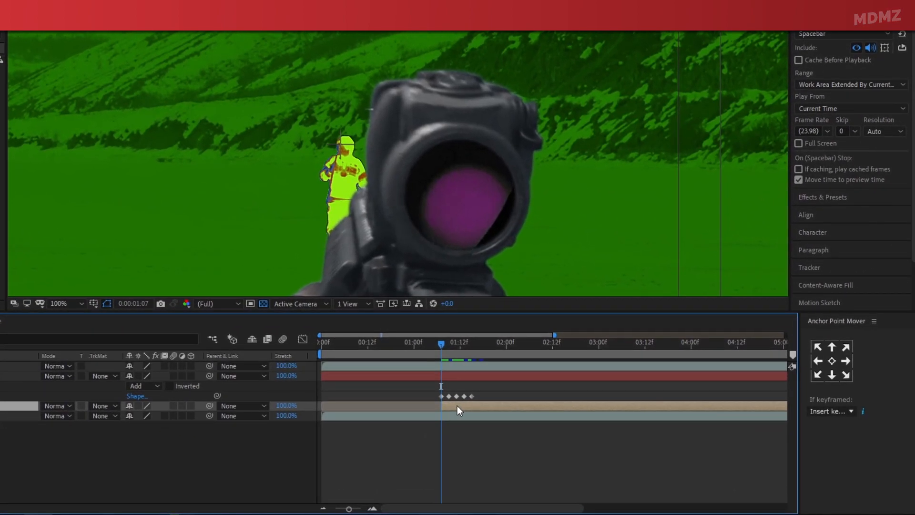
# Step: Set Thermal_scene's track matte to Alpha Matte 'Scope mask' so it shows only in the lens
pyautogui.click(306, 415)
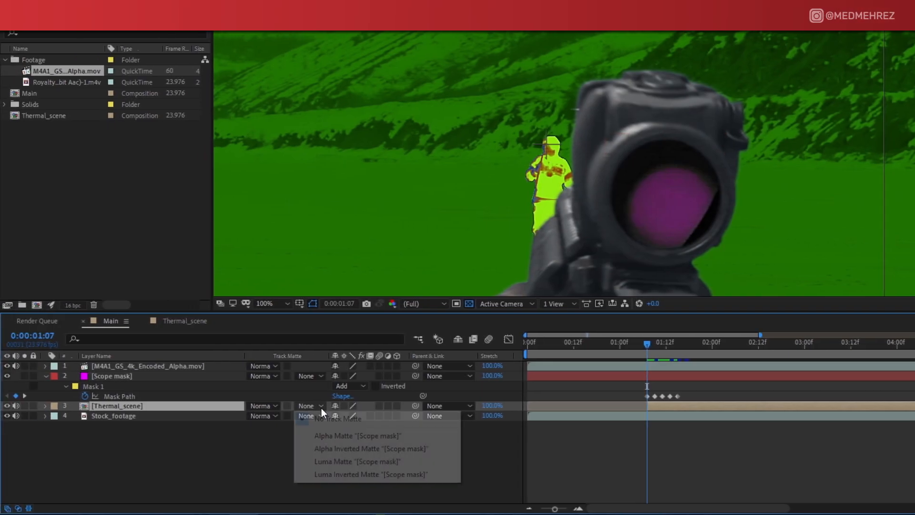
pyautogui.click(357, 435)
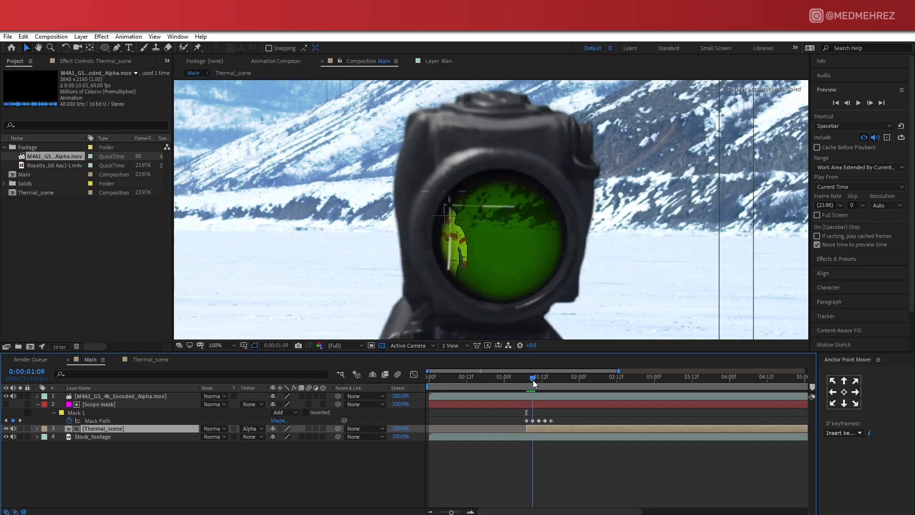
pyautogui.moveTo(533, 377); pyautogui.dragTo(554, 376)
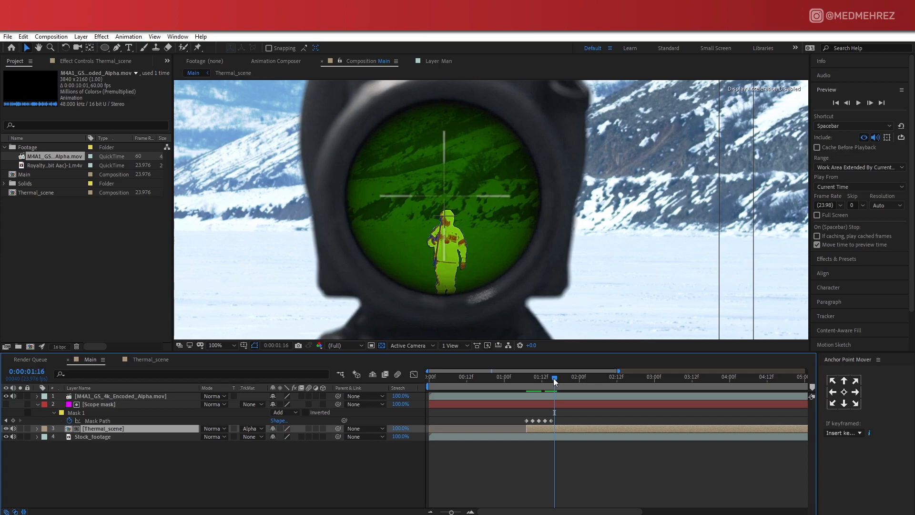
# Step: Scale Thermal_scene to 159% and scrub the timeline to check the scope view
pyautogui.press('s')
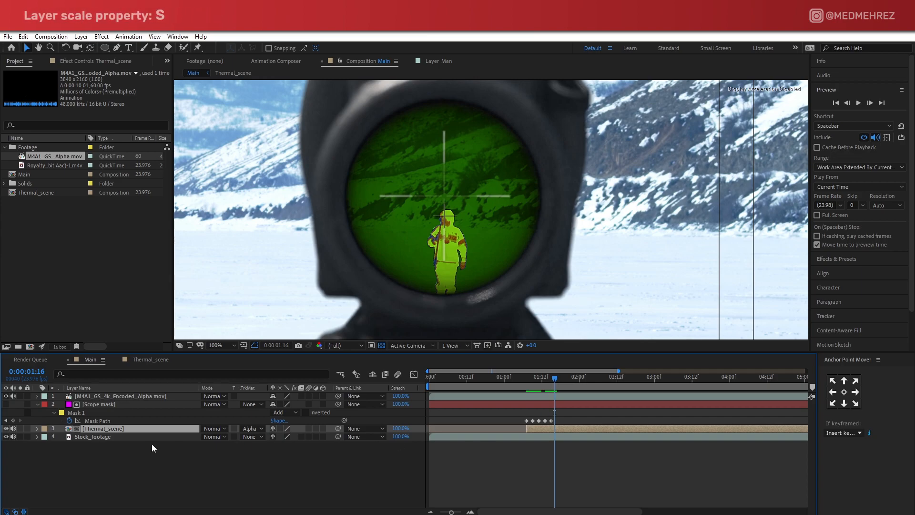
pyautogui.press('s')
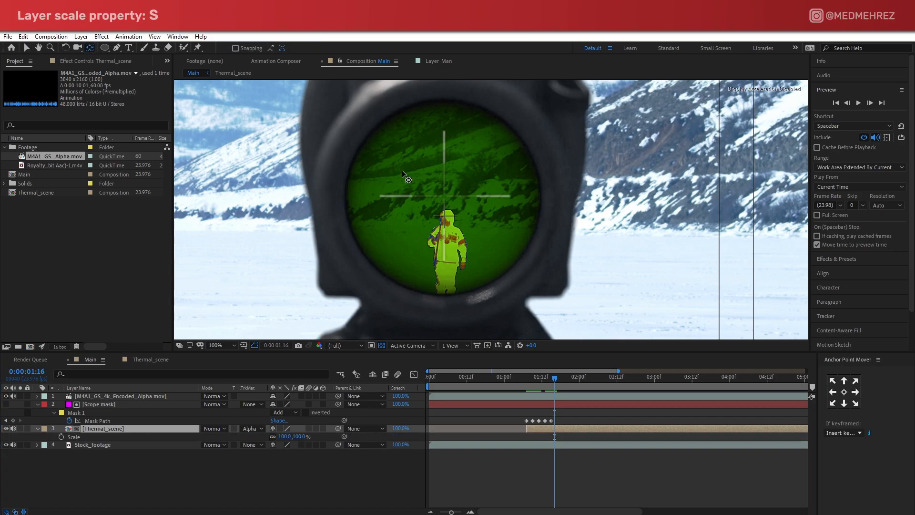
pyautogui.click(221, 345)
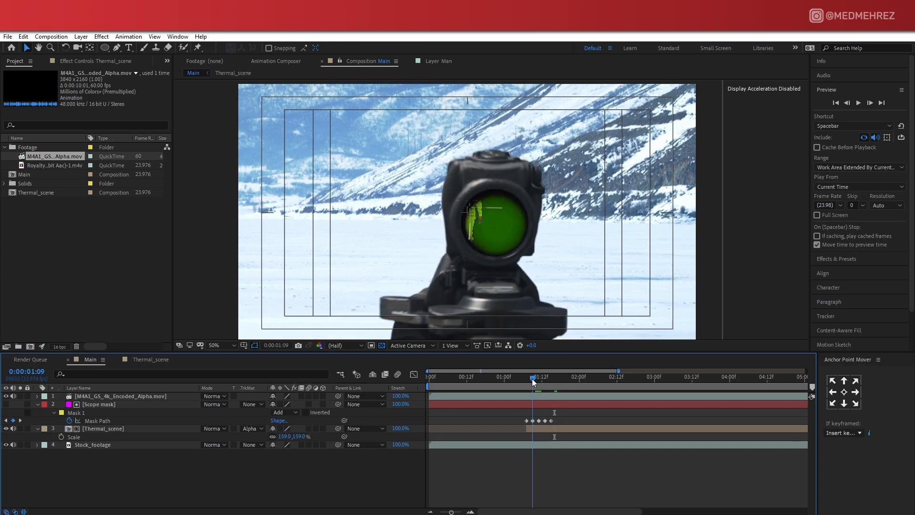
pyautogui.click(520, 376)
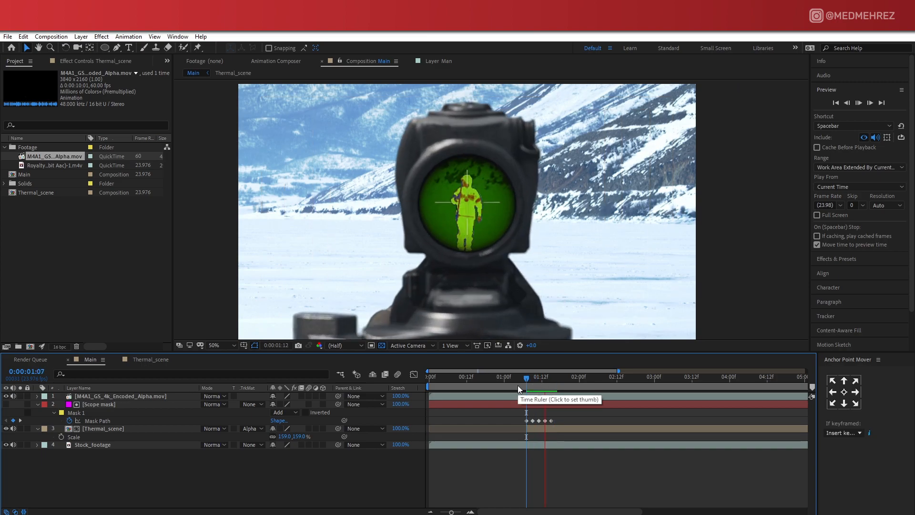
pyautogui.click(612, 391)
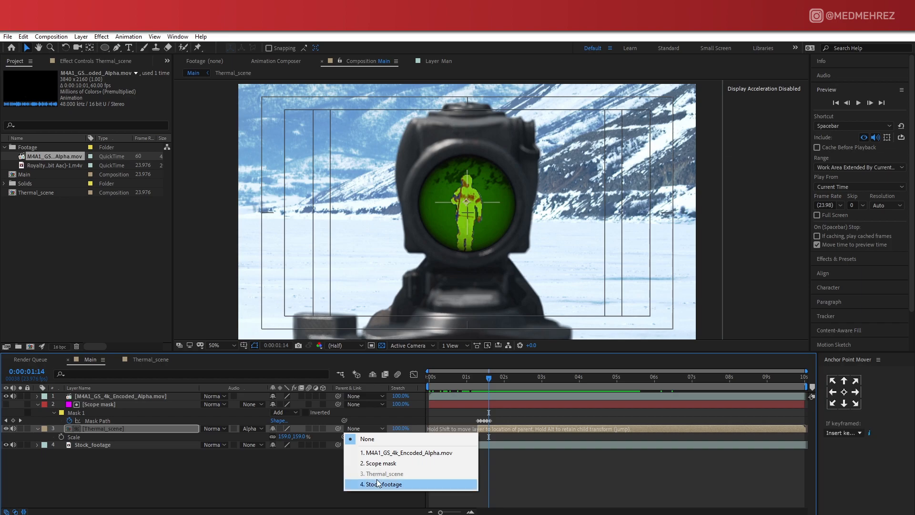
# Step: Parent Thermal_scene to Stock_footage and add a Position keyframe on Stock_footage
pyautogui.click(383, 484)
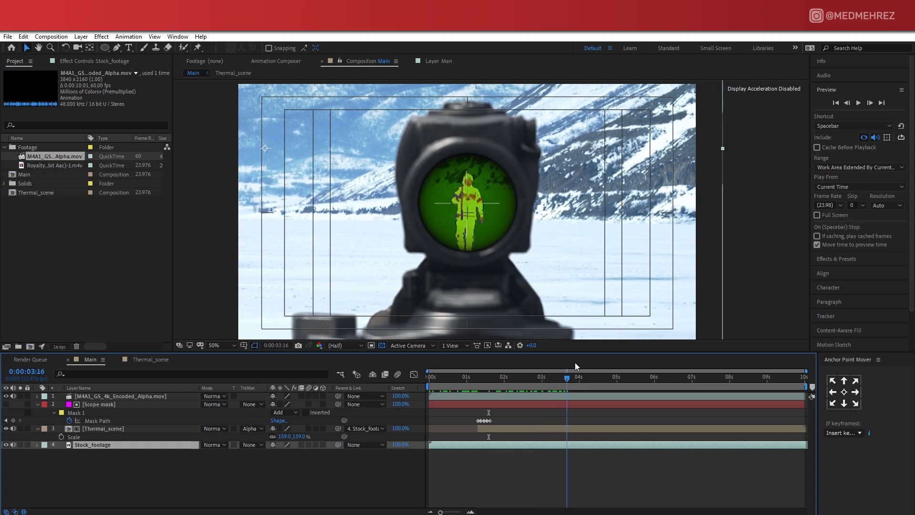
pyautogui.click(569, 376)
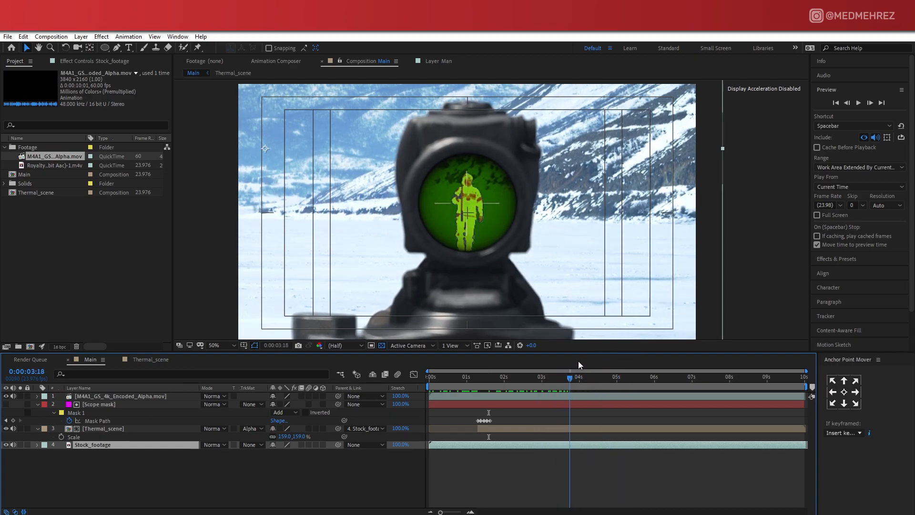
pyautogui.click(627, 377)
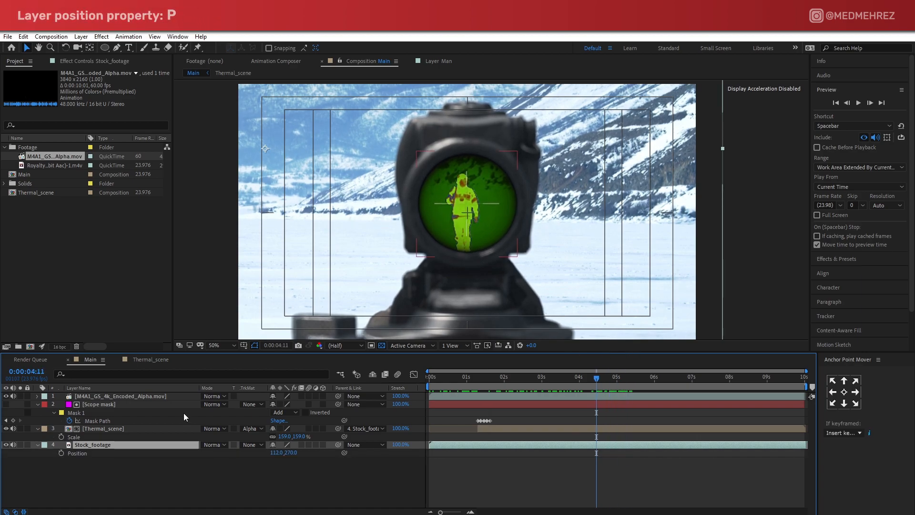
pyautogui.click(85, 453)
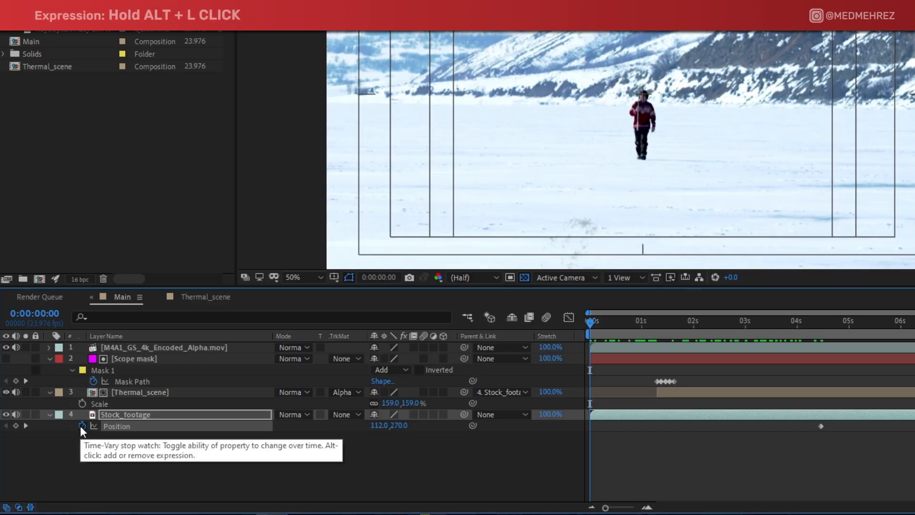
# Step: Add a wiggle(2,10) expression to Stock_footage's Position for handheld shake
pyautogui.click(83, 426)
pyautogui.write('wiggle(2,10')
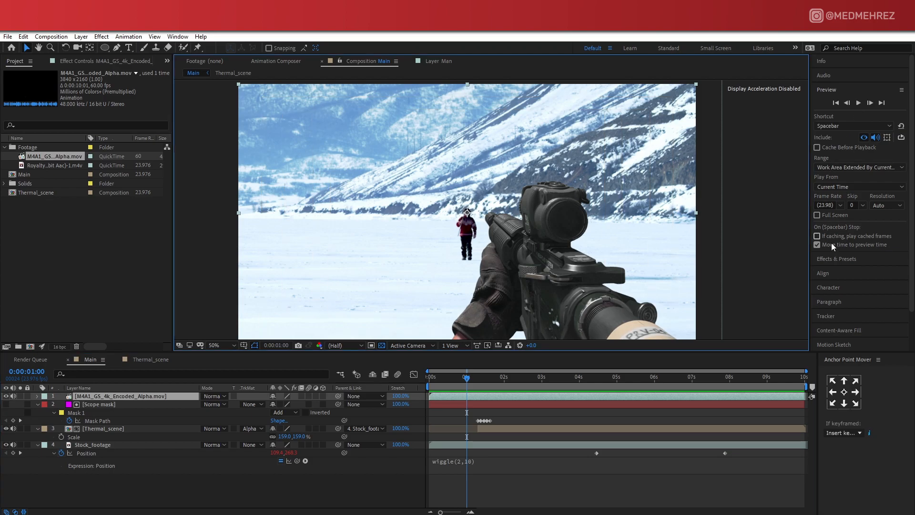
# Step: Apply Brightness & Contrast from Effects & Presets to the rifle layer
pyautogui.write('denoi')
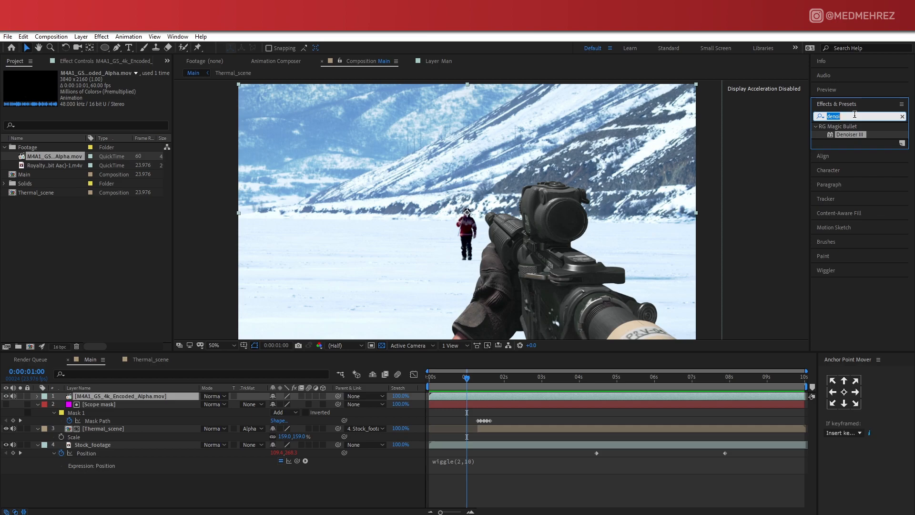
pyautogui.write('bright')
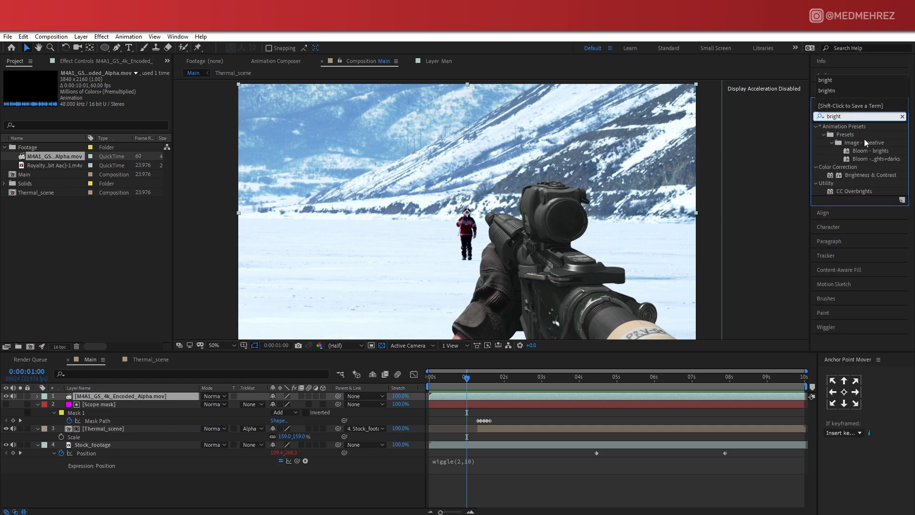
pyautogui.doubleClick(871, 174)
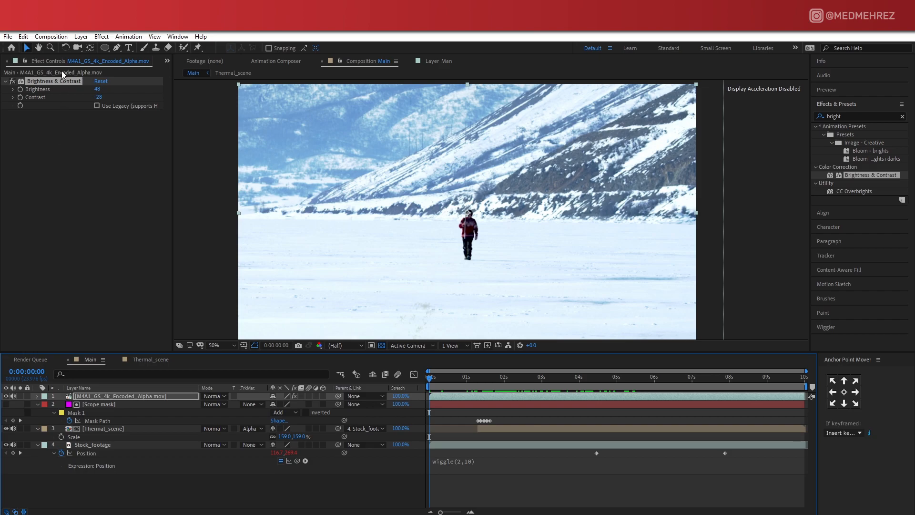
# Step: Add a new adjustment layer on top of the Main composition
pyautogui.click(80, 36)
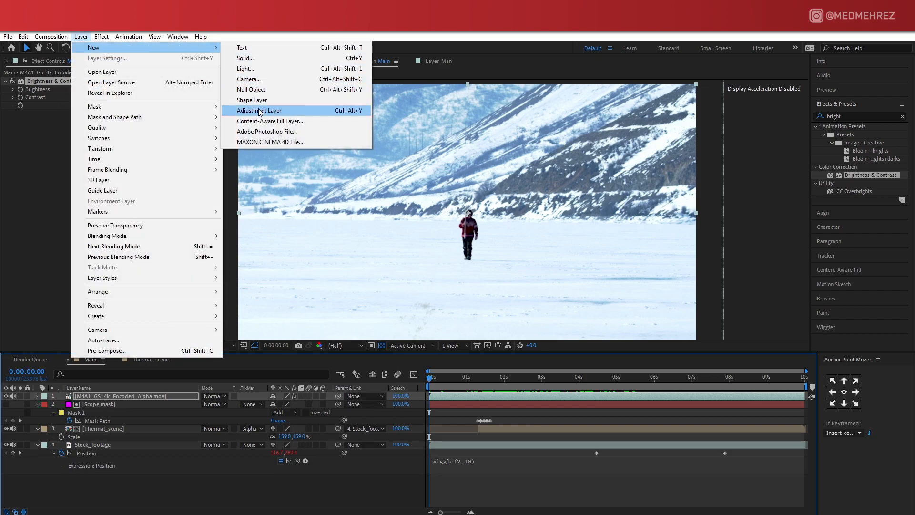
pyautogui.click(258, 110)
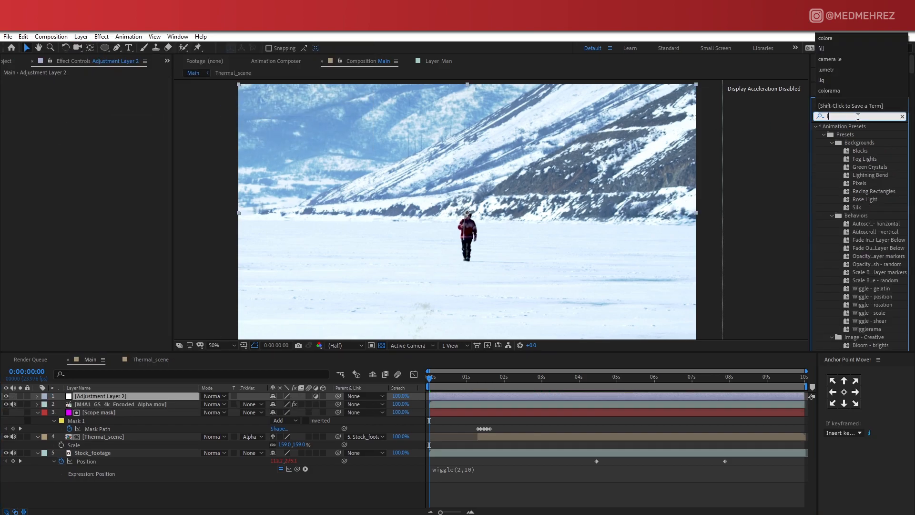